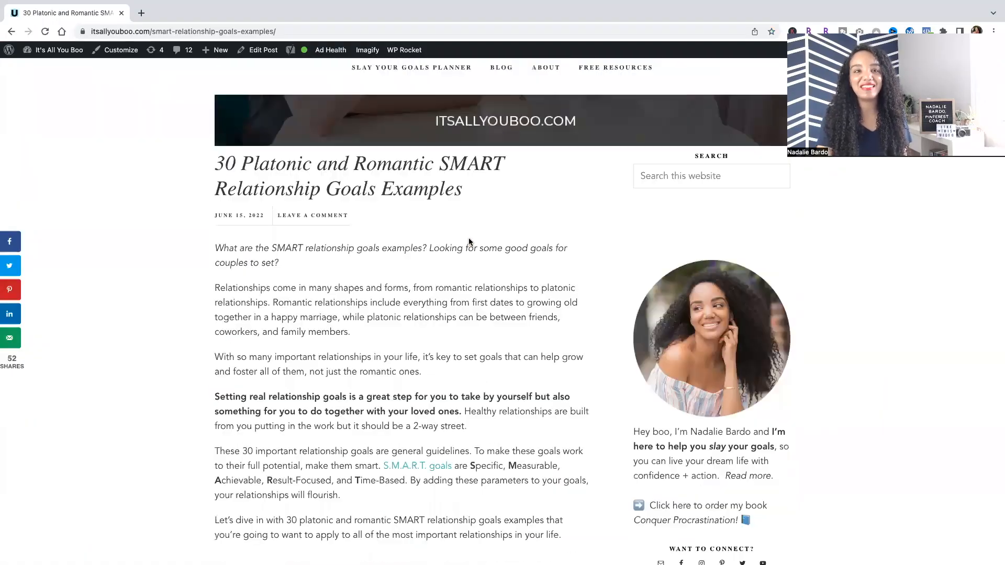
- Send the relationship goals post image to Pinterest's pin builder via the share button
scroll(down, 3)
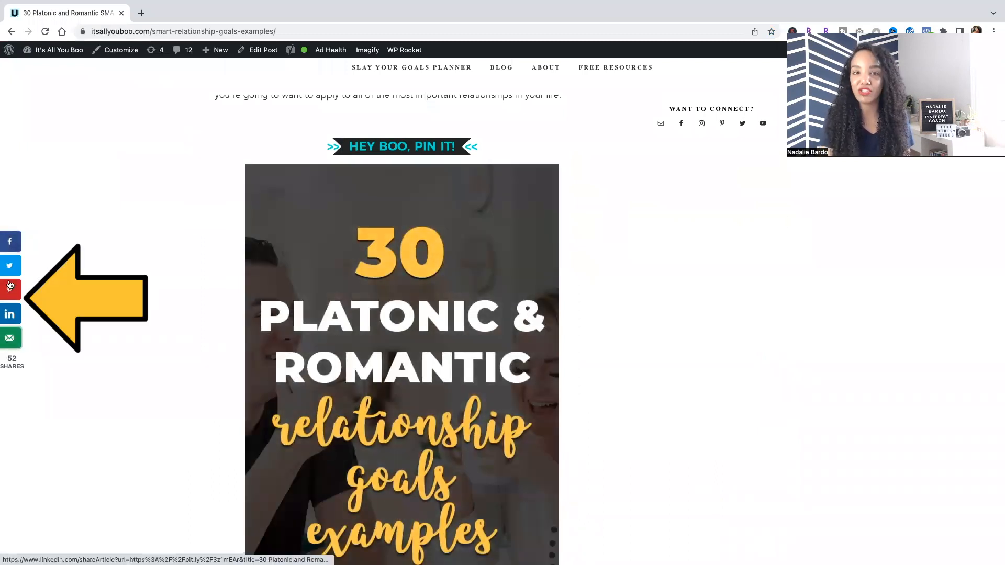
mouse_move(11, 314)
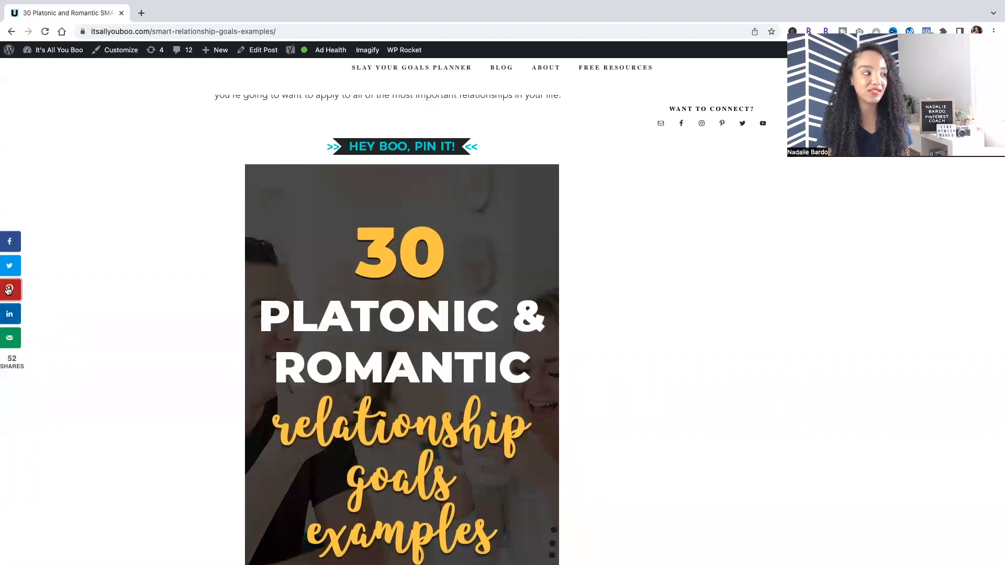
click(11, 289)
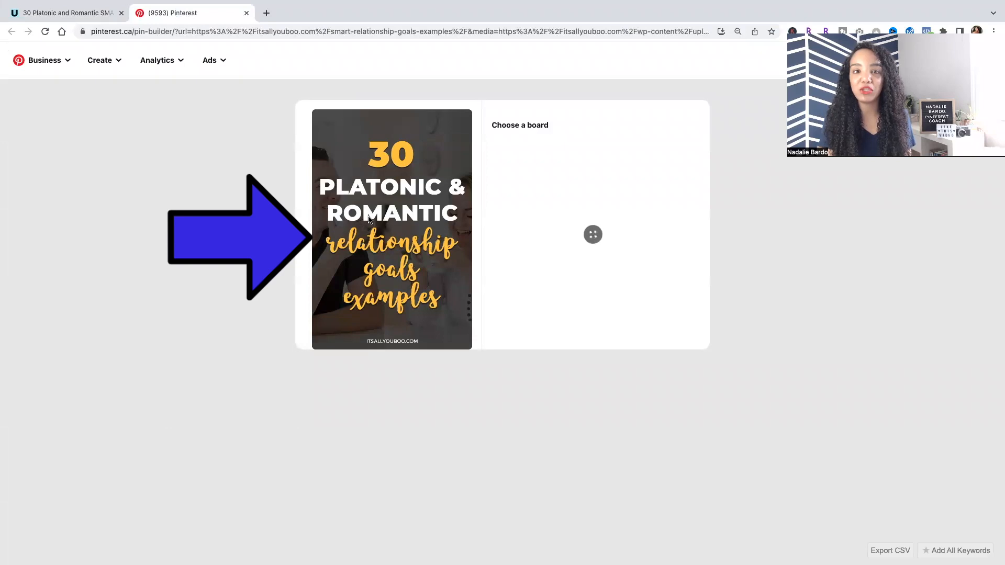
mouse_move(619, 209)
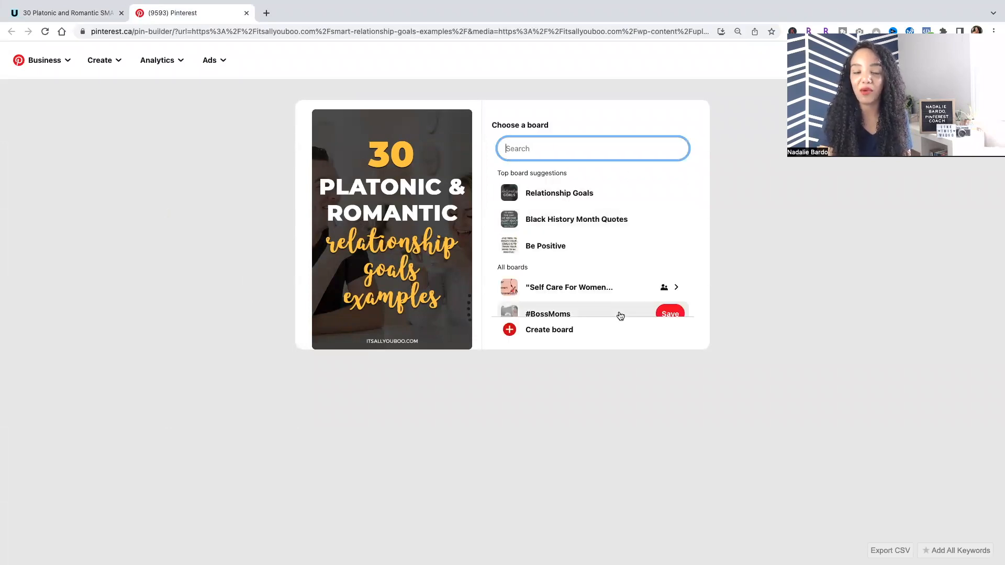
mouse_move(620, 316)
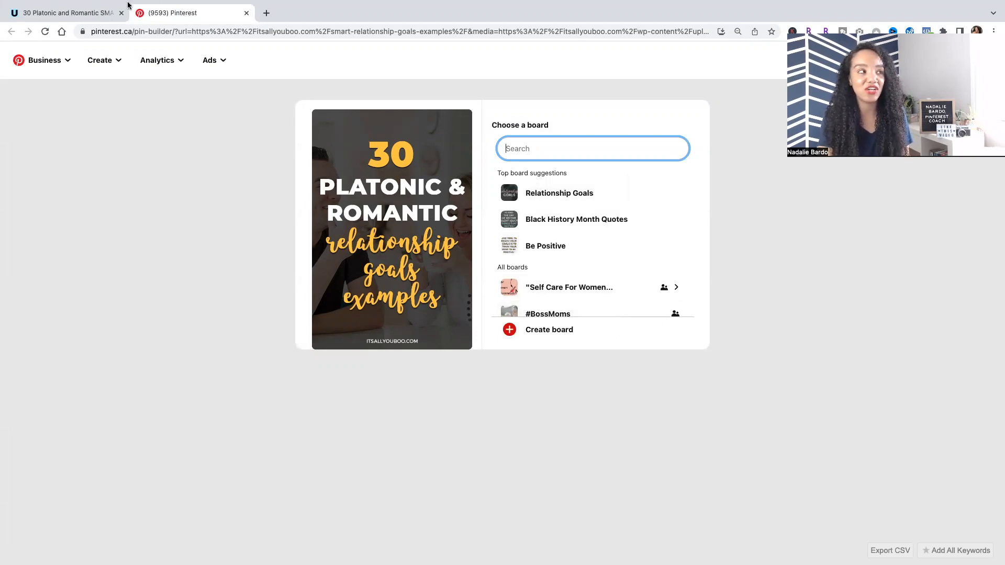
- Return to the blog tab and scroll to the post's Grow: Share Options panel
click(63, 12)
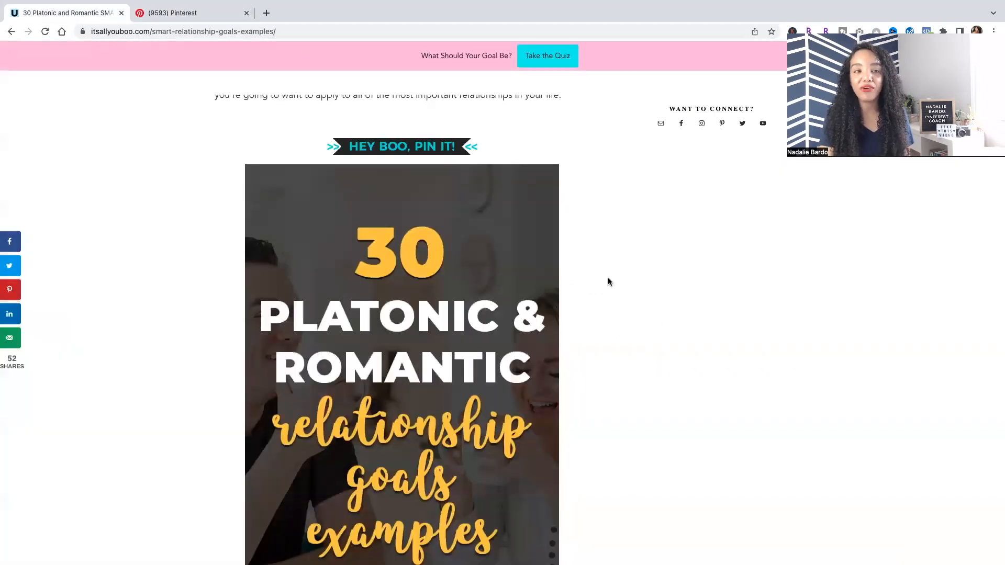
scroll(down, 3)
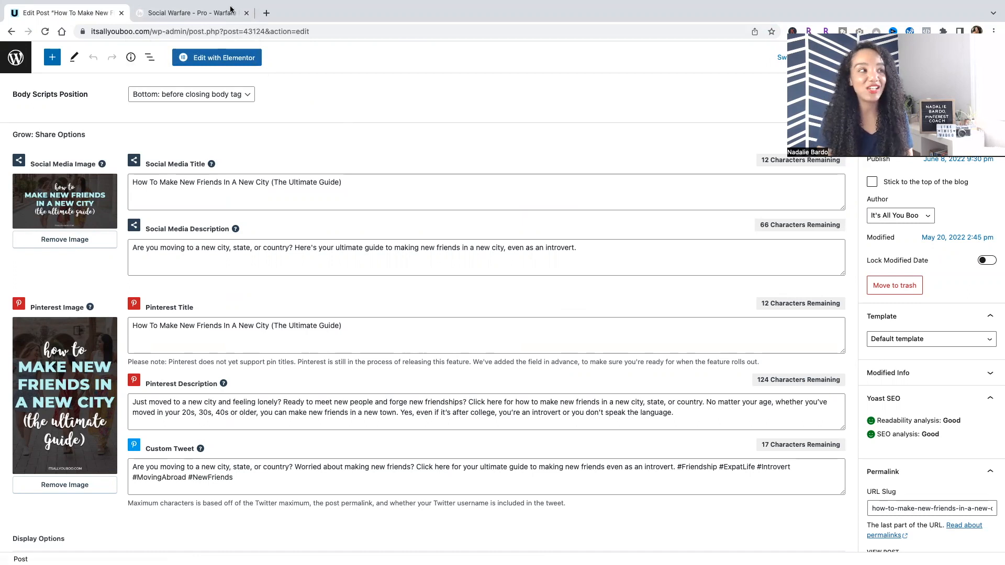
click(189, 13)
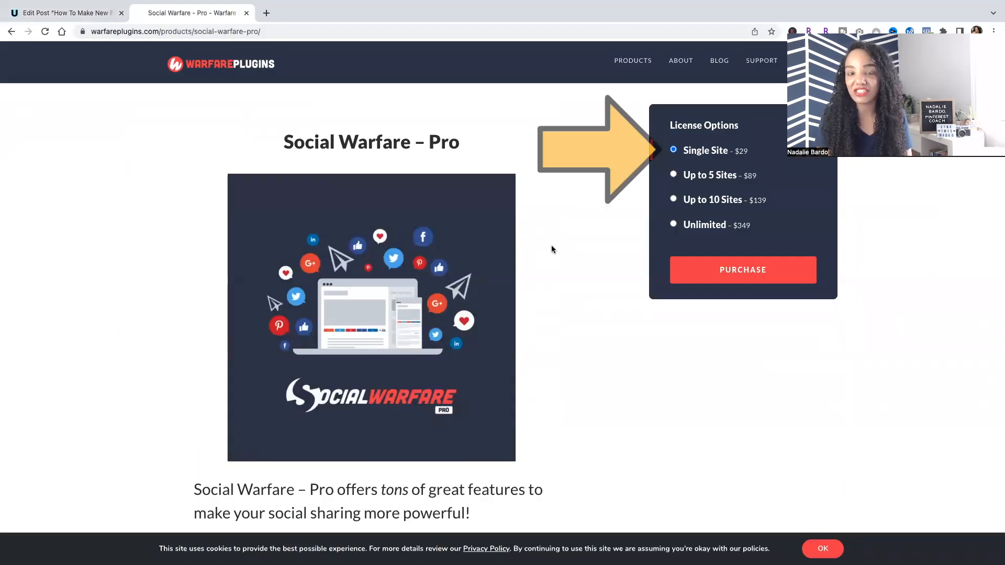
scroll(down, 3)
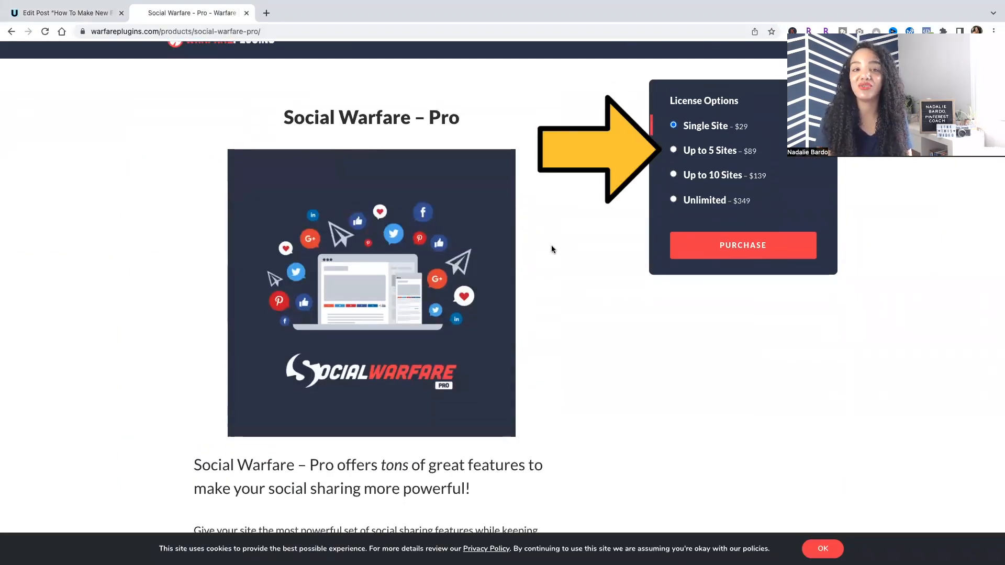
click(64, 12)
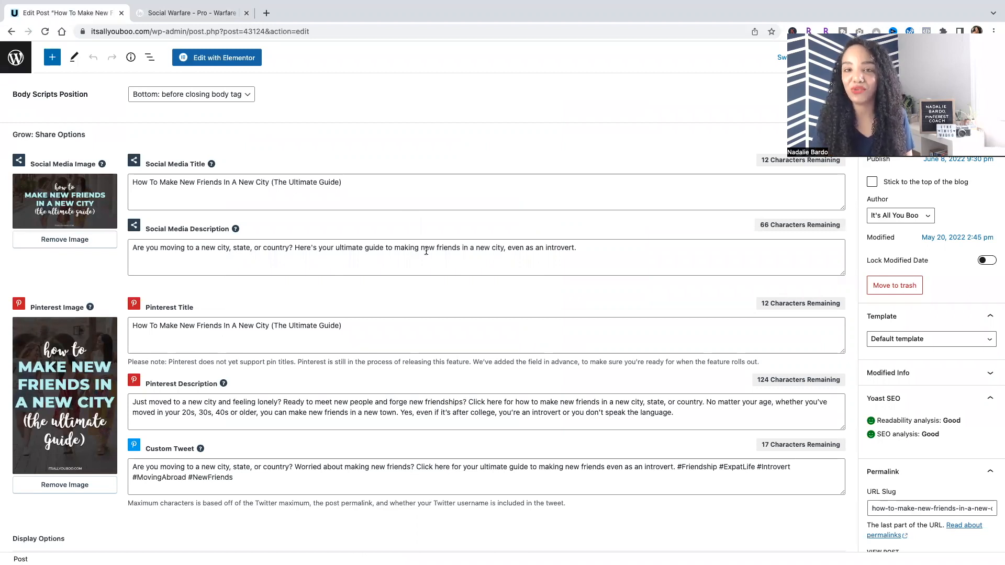
mouse_move(333, 130)
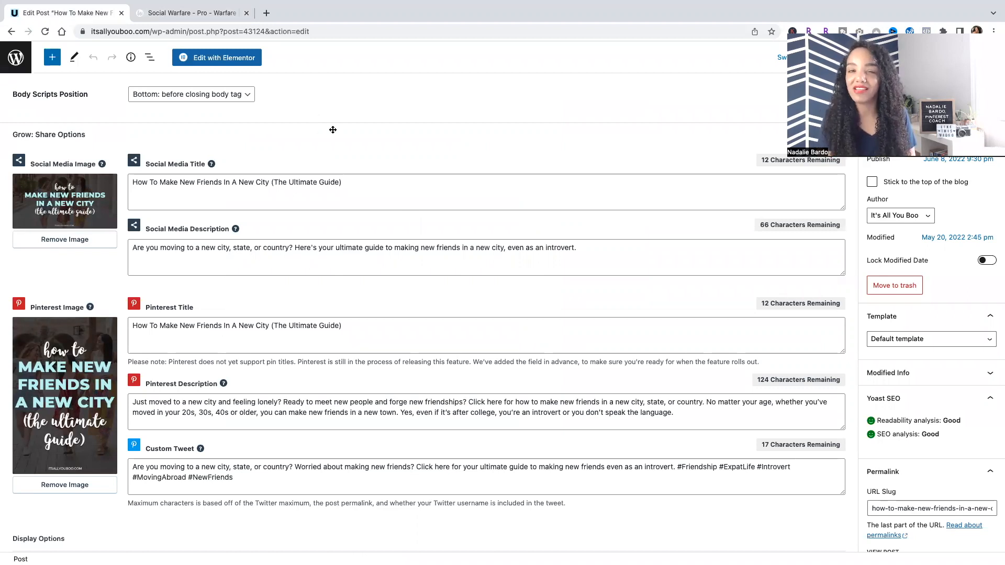
- View the published making-new-friends post with its share bar and pin image
click(189, 13)
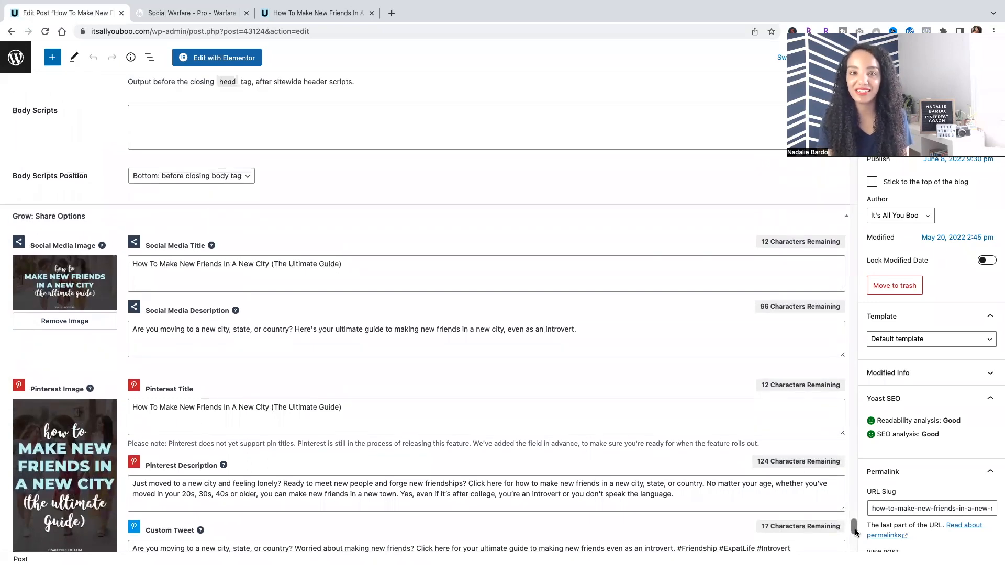
click(314, 12)
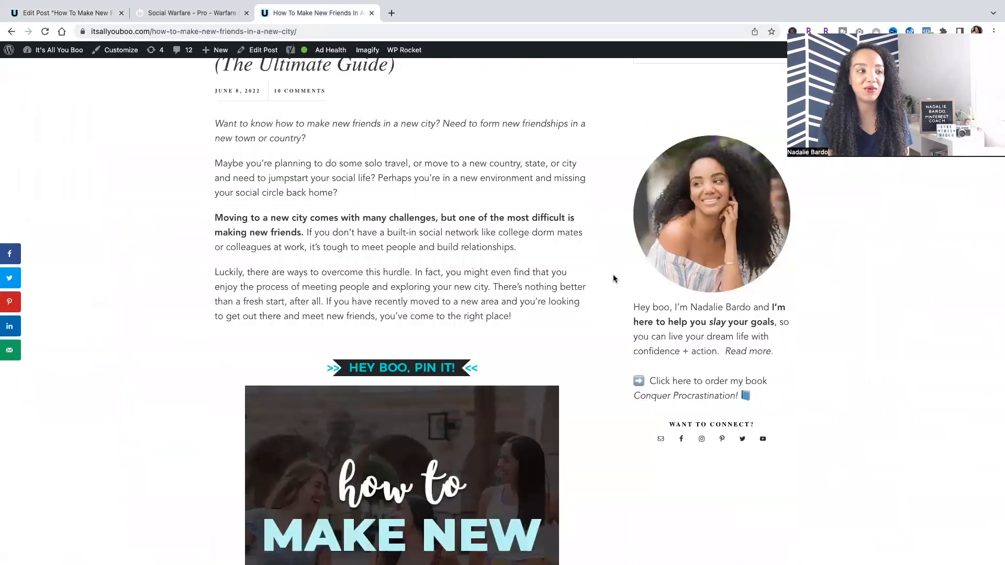
scroll(down, 3)
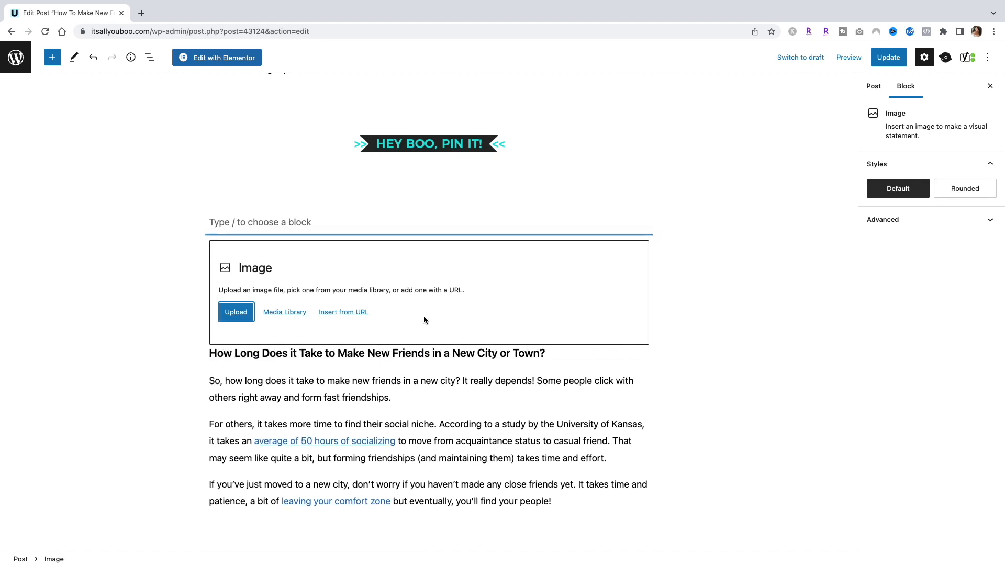
- Upload the new-city friends pin image from Desktop into the Image block and check its pin title
click(235, 312)
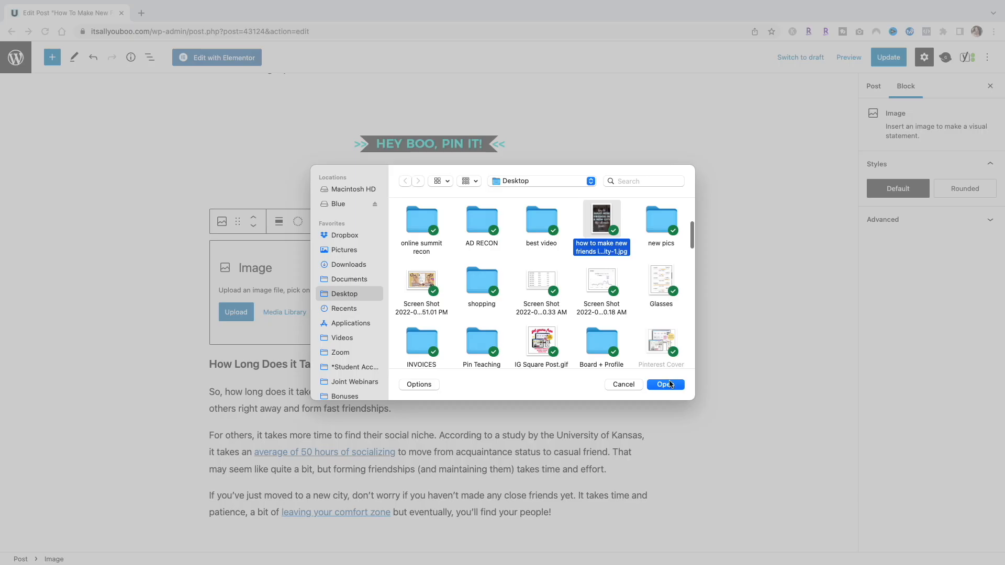
click(664, 384)
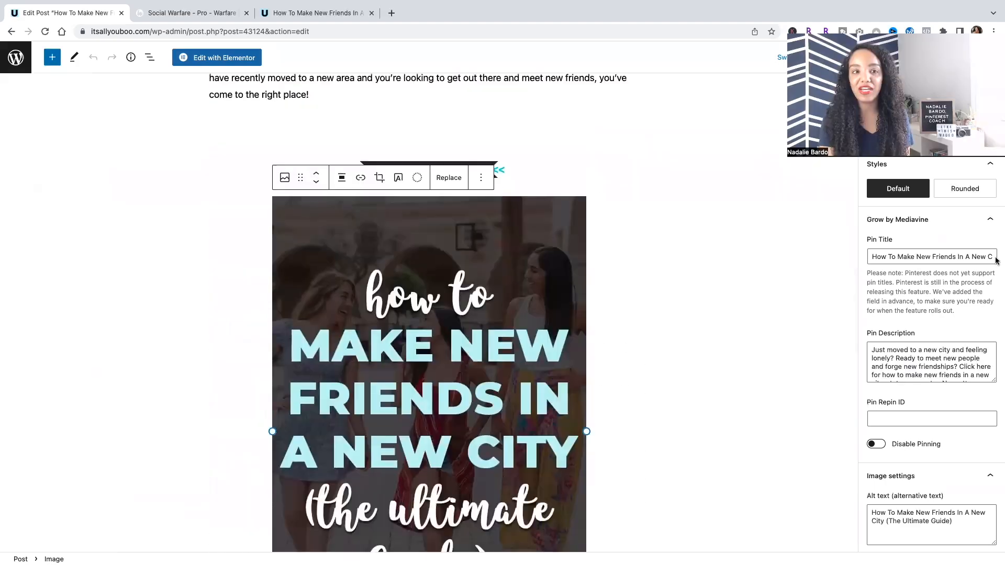
click(932, 257)
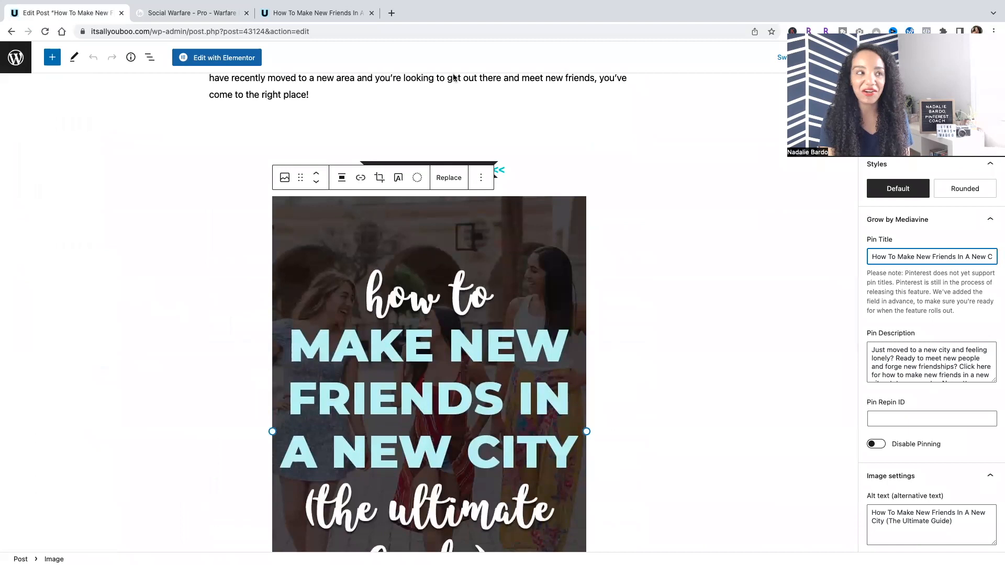
click(314, 13)
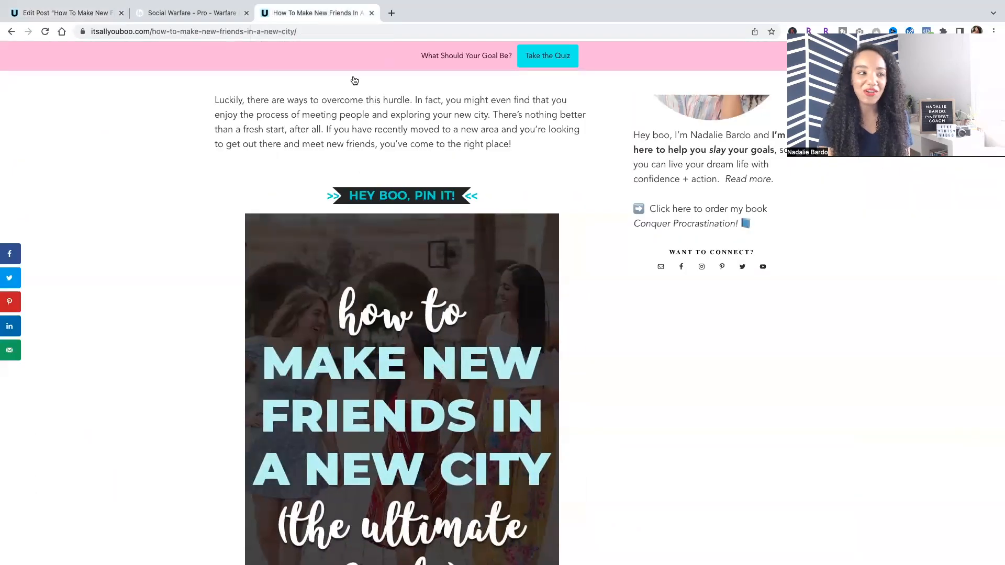
- Save the new friends pin image from the live post using 'Save Pin For Later'
scroll(down, 3)
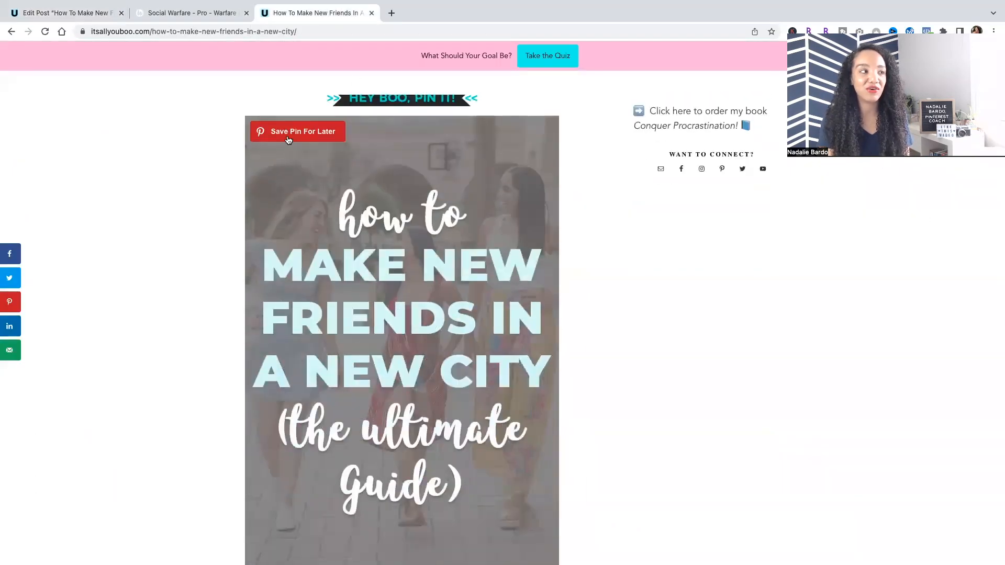
click(296, 132)
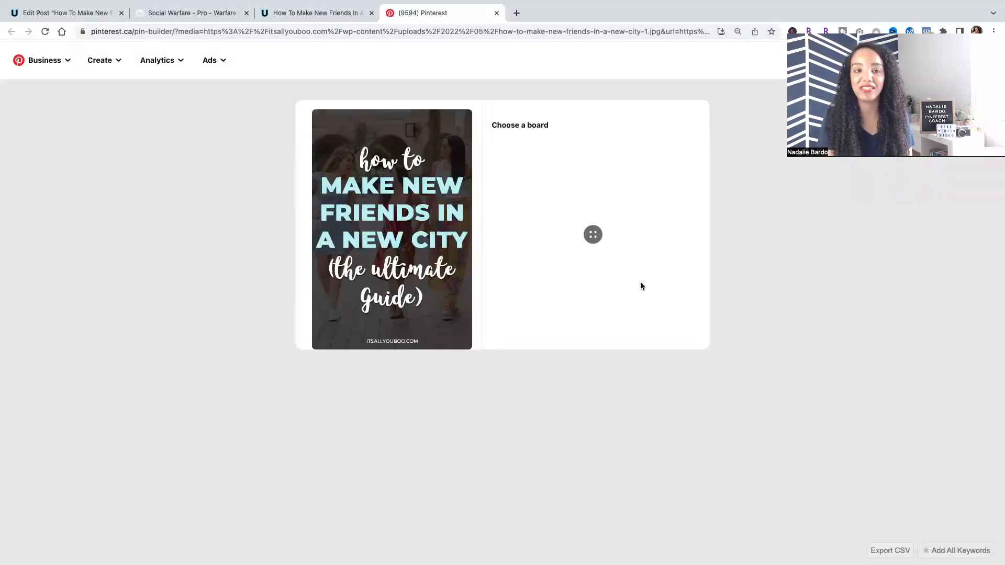
click(592, 233)
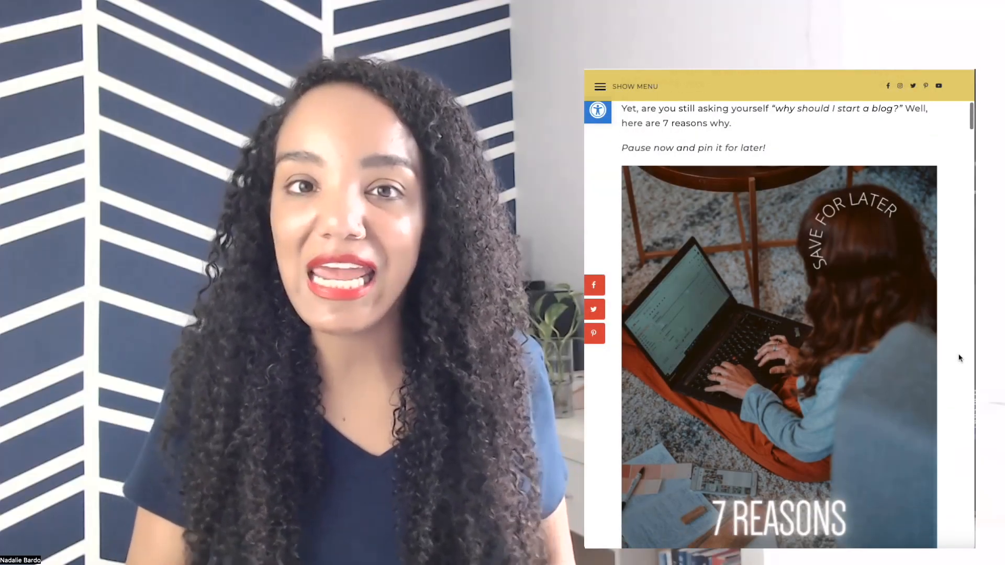
- Scroll through the Save button builder's options, preview and embed code
scroll(down, 3)
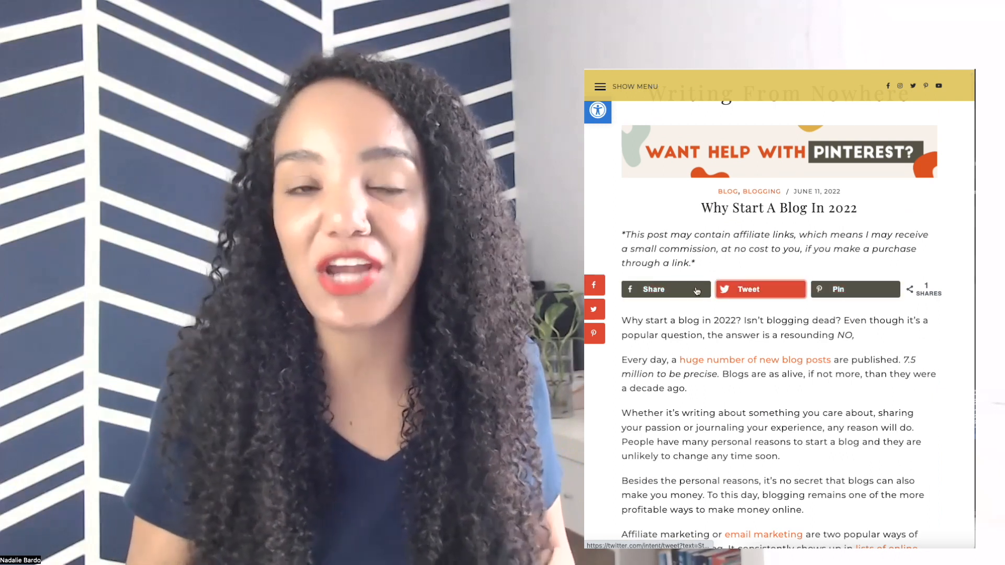
scroll(down, 3)
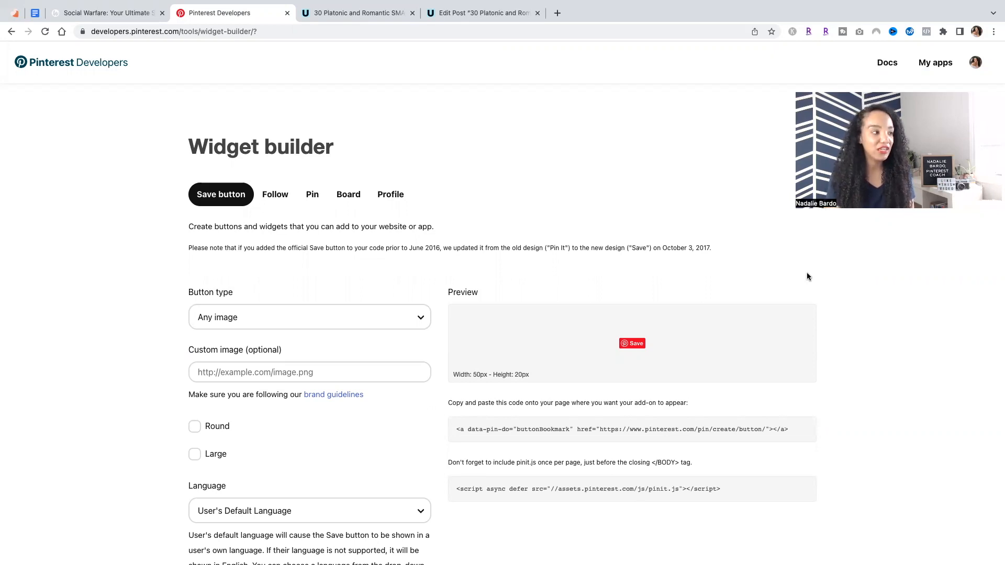
- Set Button type to Image hover, leave Round off, and select the generated script code
click(309, 316)
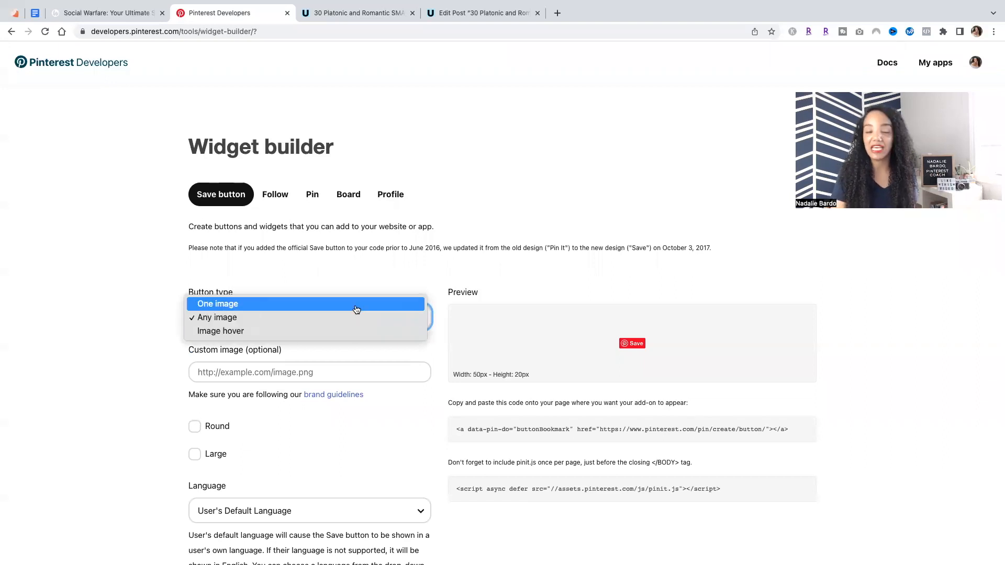
mouse_move(362, 332)
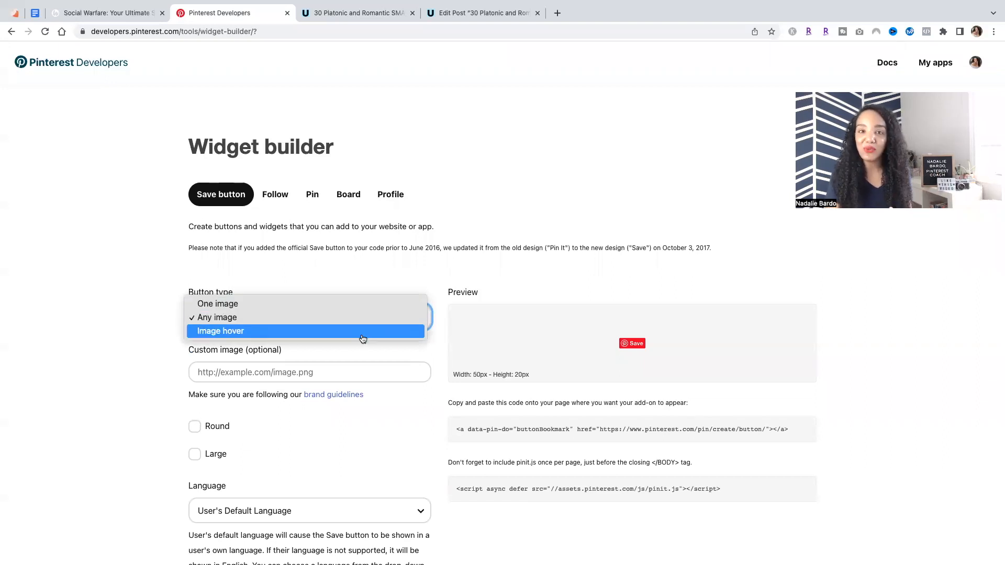
click(221, 330)
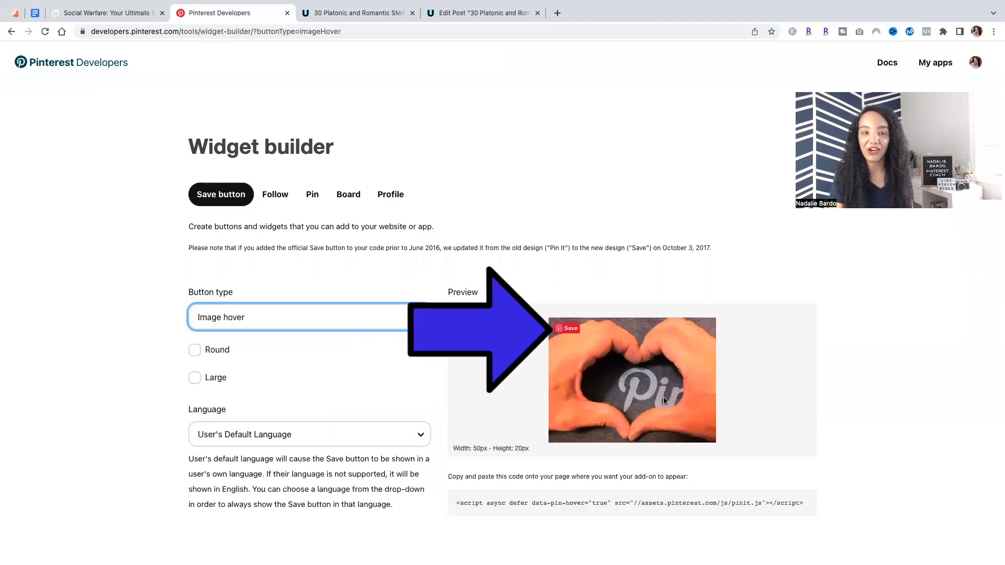
click(195, 349)
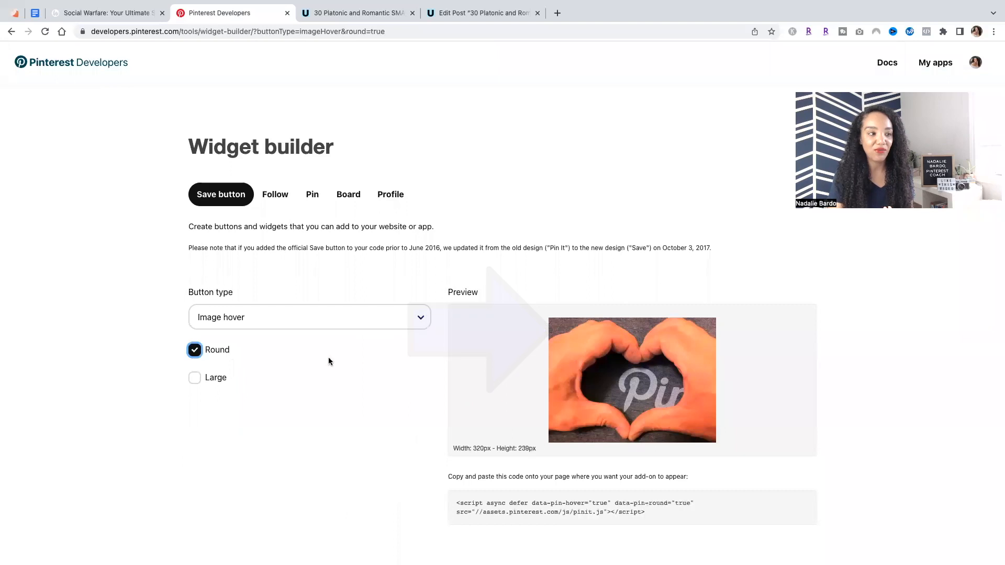
click(195, 378)
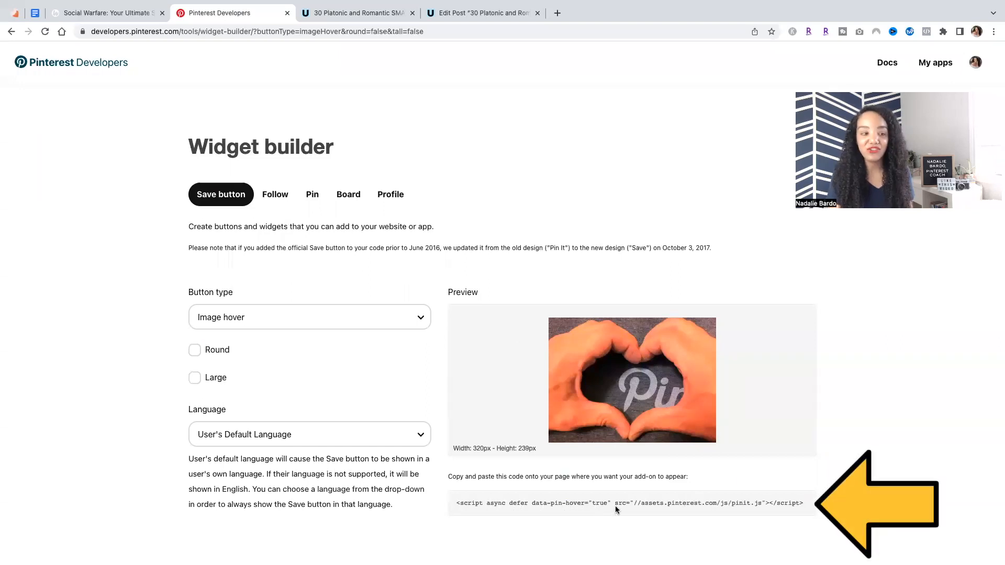
triple_click(628, 503)
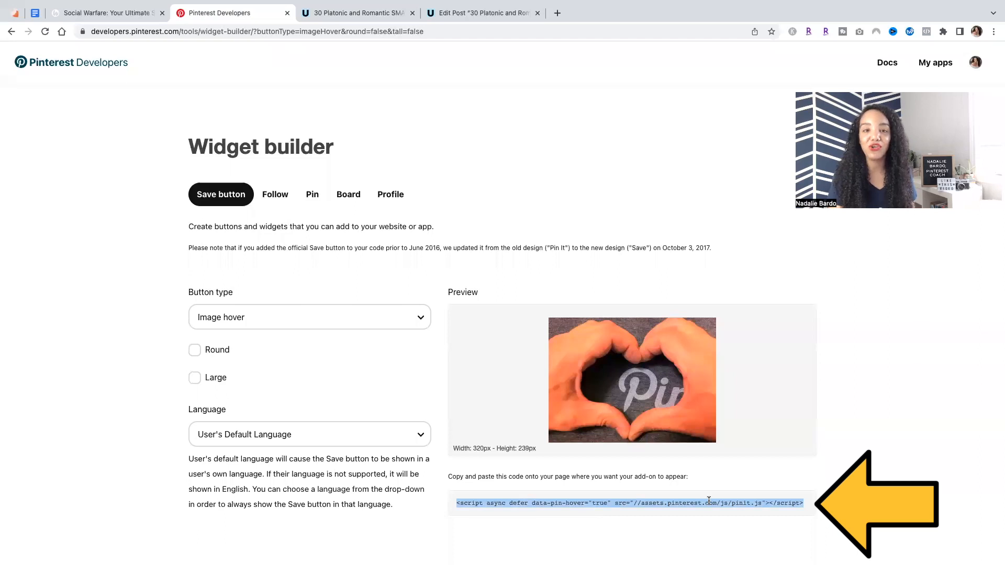
mouse_move(681, 382)
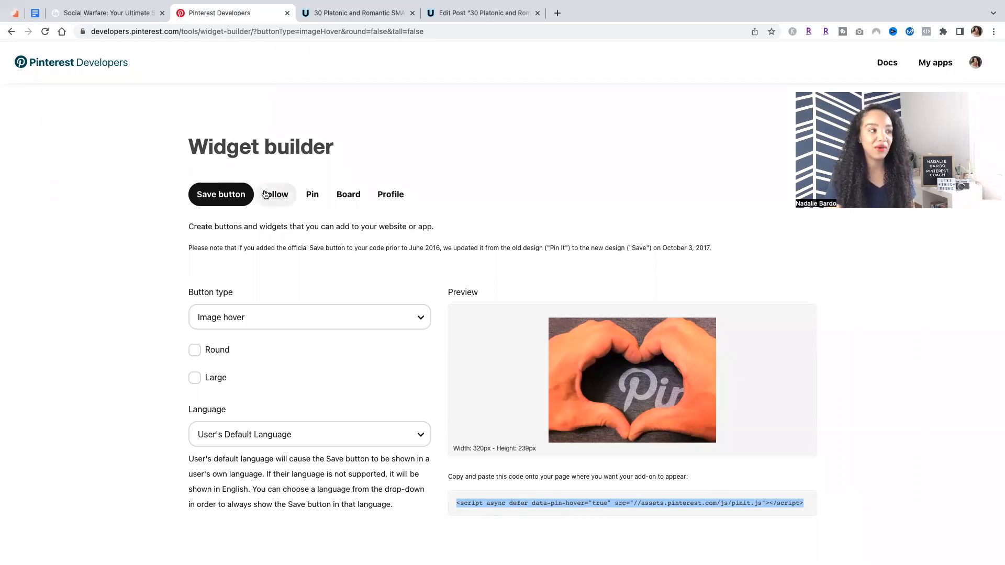
- Review the Follow button builder's profile URL and preview, then move to the Pin builder
click(275, 195)
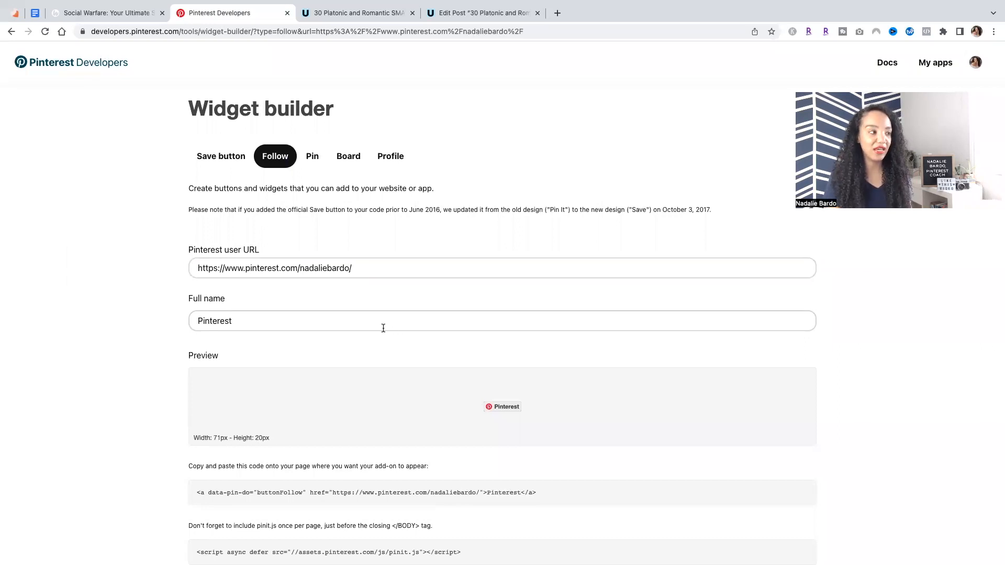
click(383, 320)
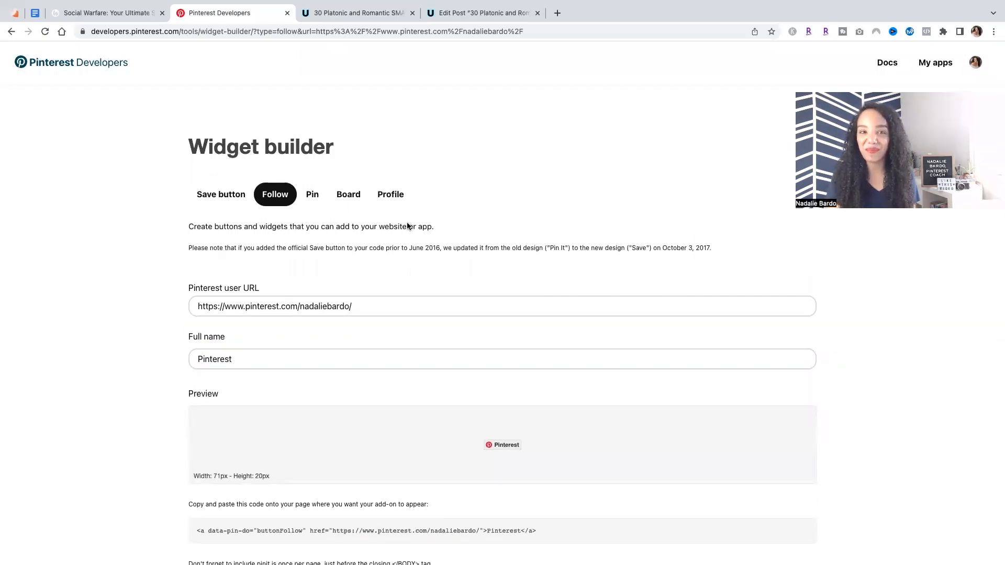
click(312, 195)
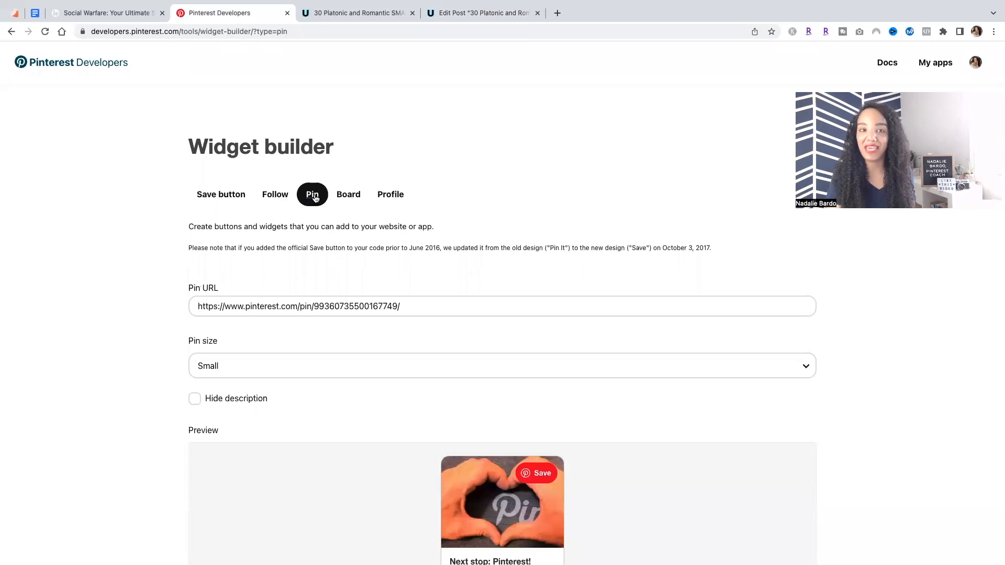
- Scroll the Pin URL and size options and switch to the Pinterest profile tab
scroll(down, 3)
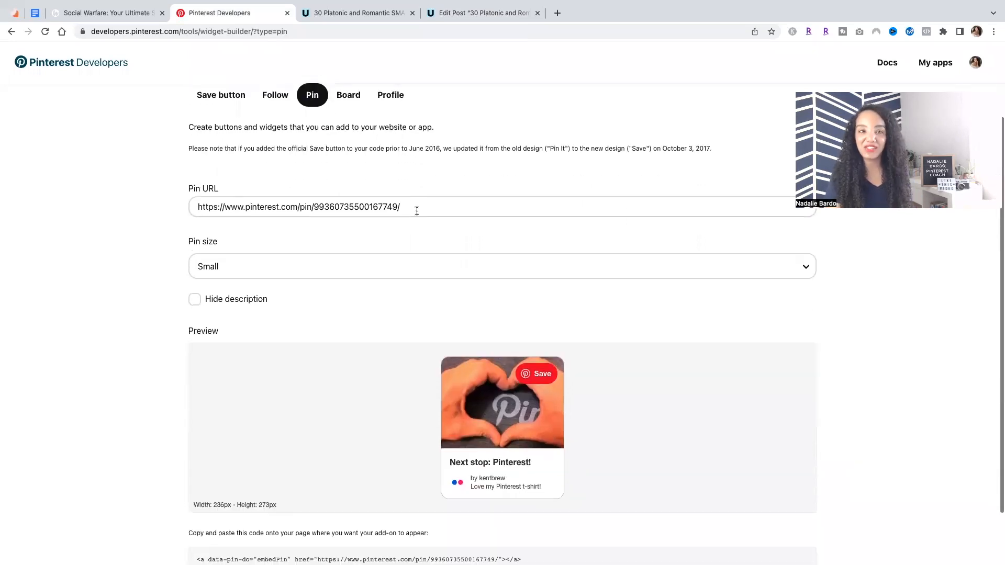
click(681, 12)
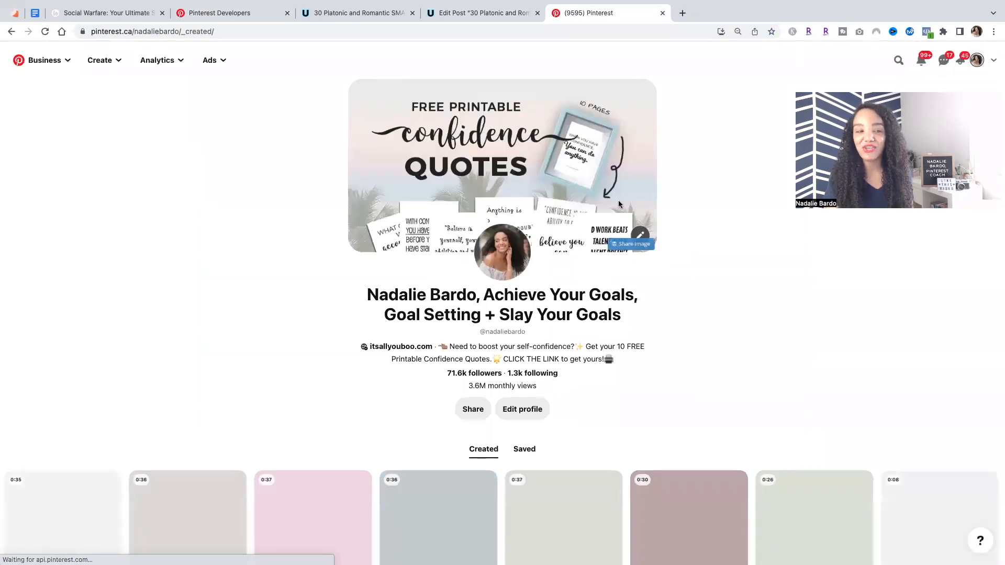
- Copy the How to Be More Confident idea pin's URL and play it in the Pin preview
scroll(down, 3)
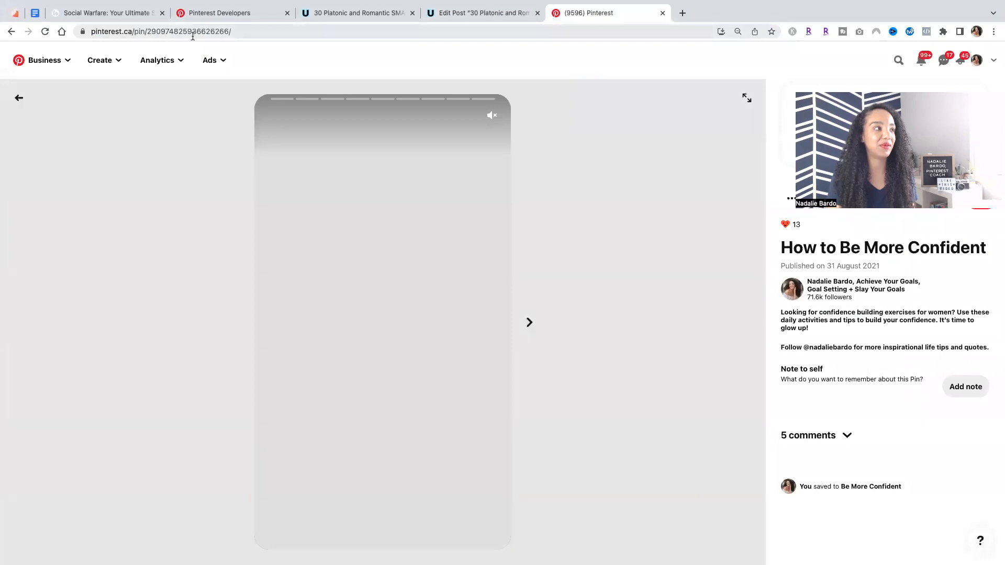
right_click(160, 30)
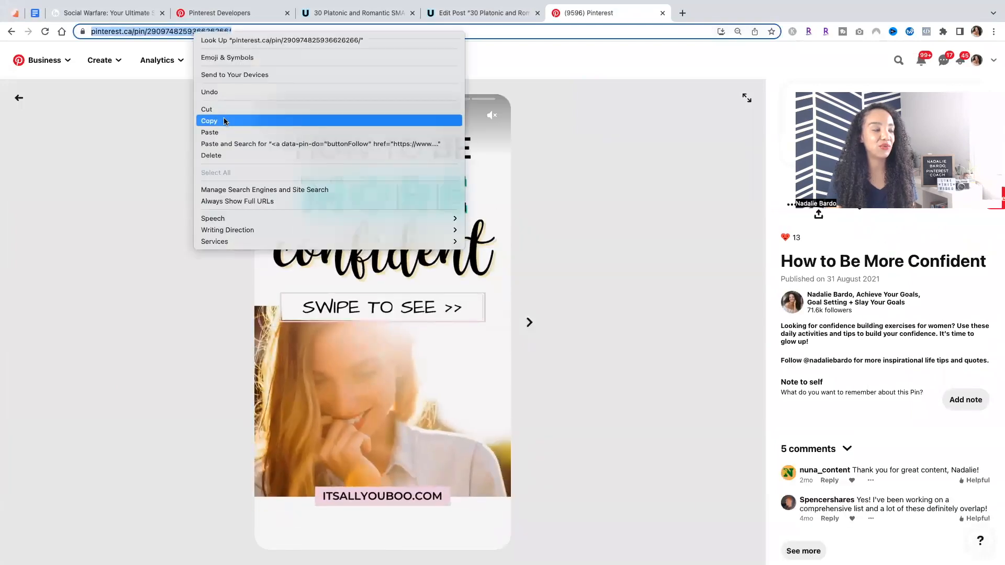
click(232, 13)
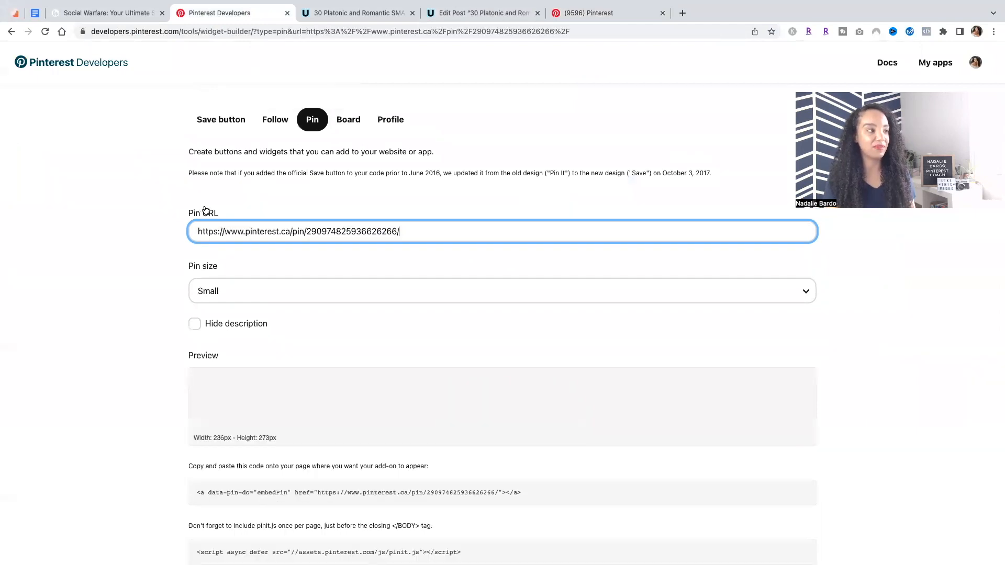
scroll(down, 3)
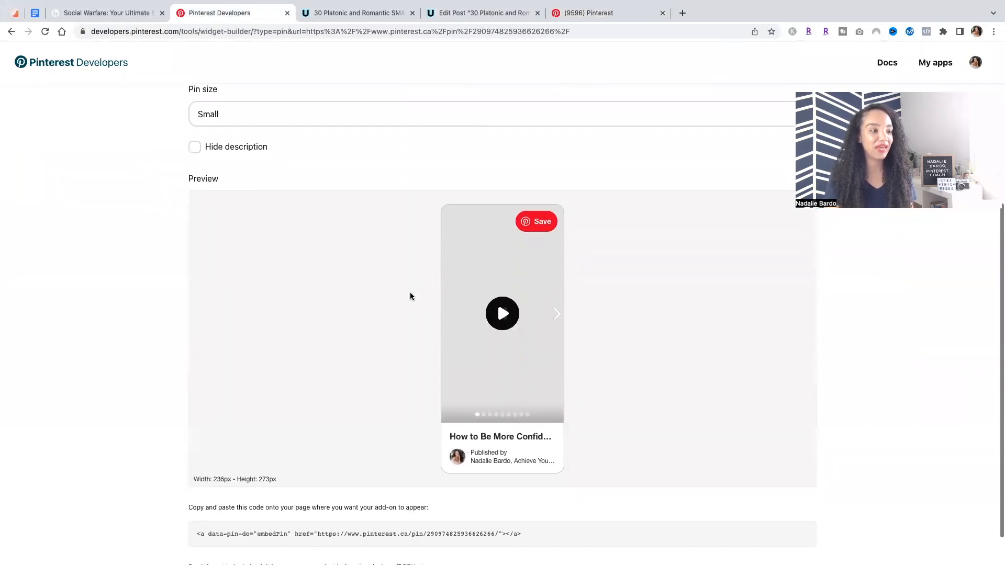
click(502, 313)
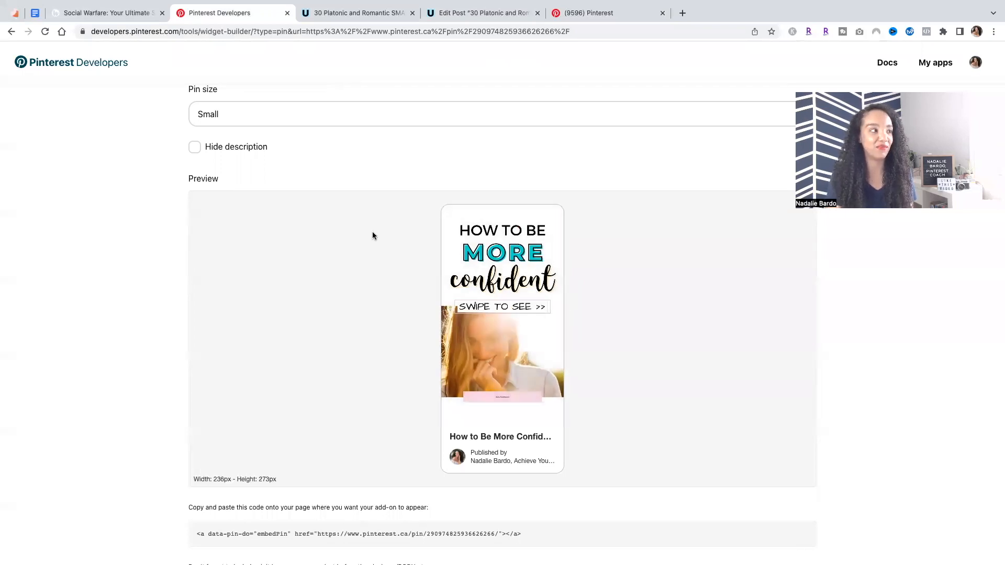
- Set Pin size to Large, copy the embed code, and return to the Edit Post tab
click(490, 114)
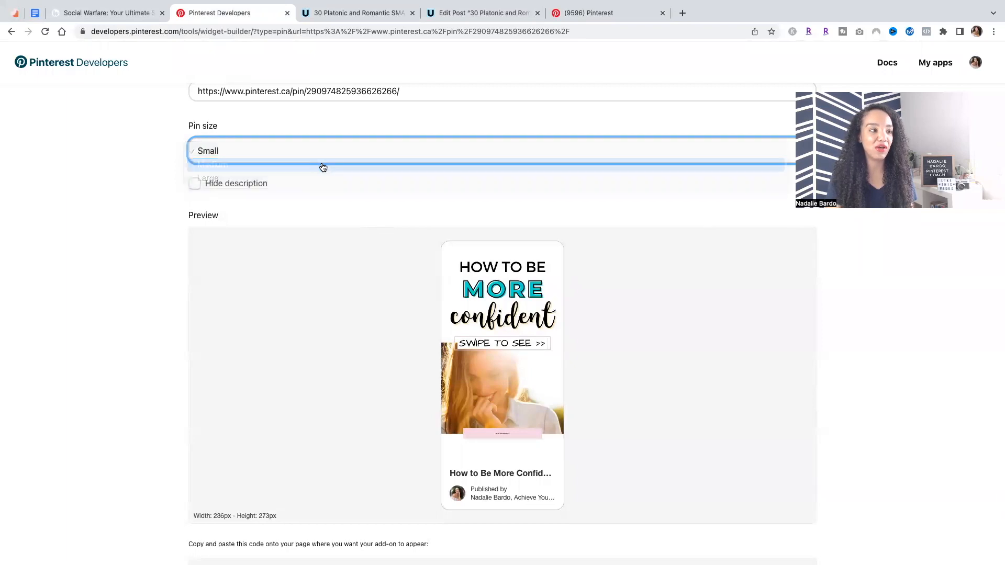
click(212, 151)
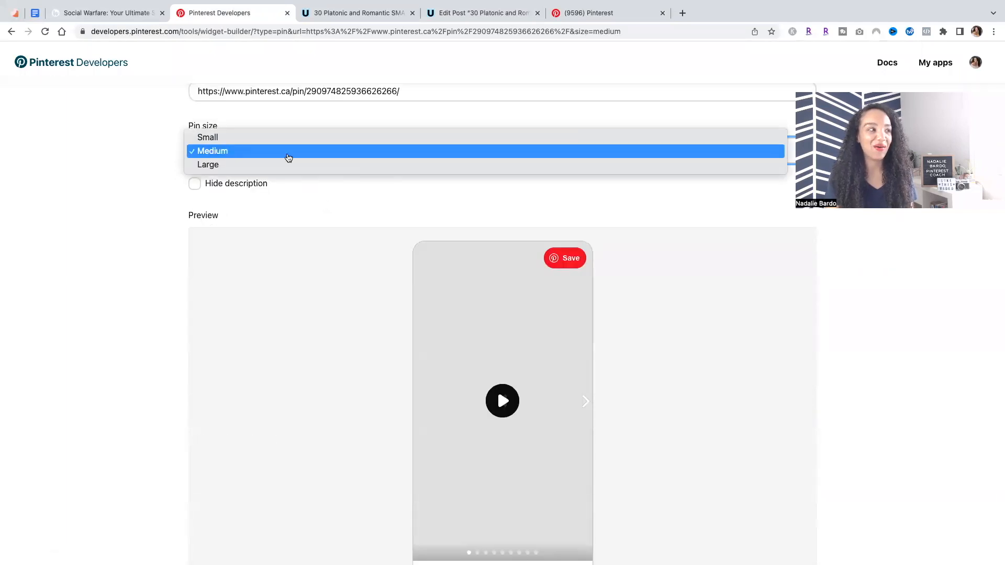
click(208, 165)
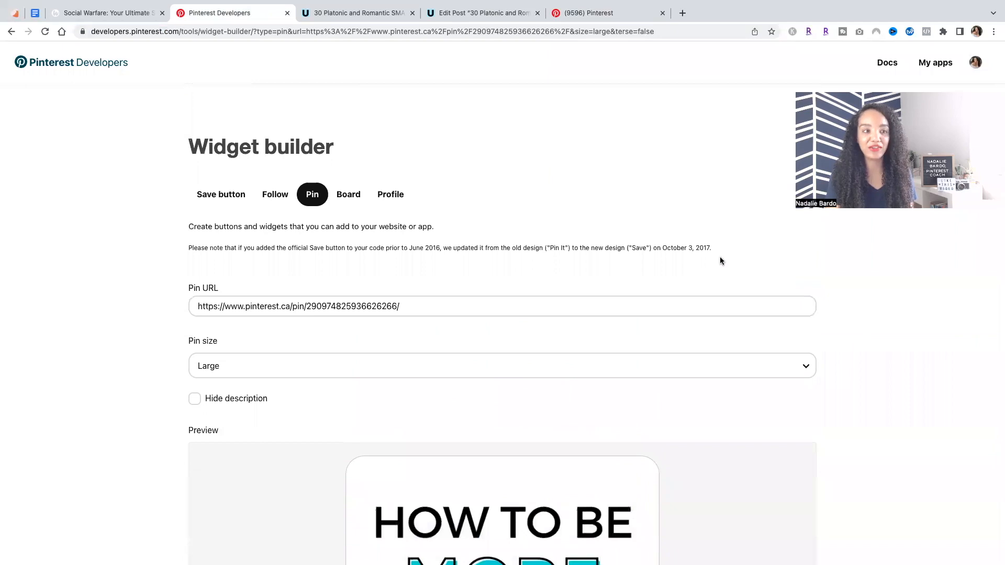
scroll(down, 3)
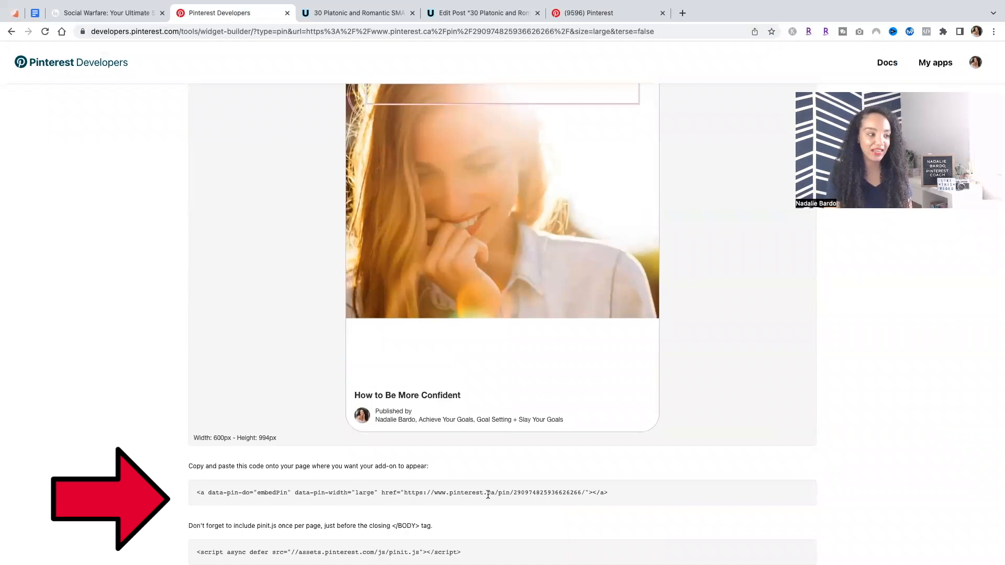
right_click(486, 492)
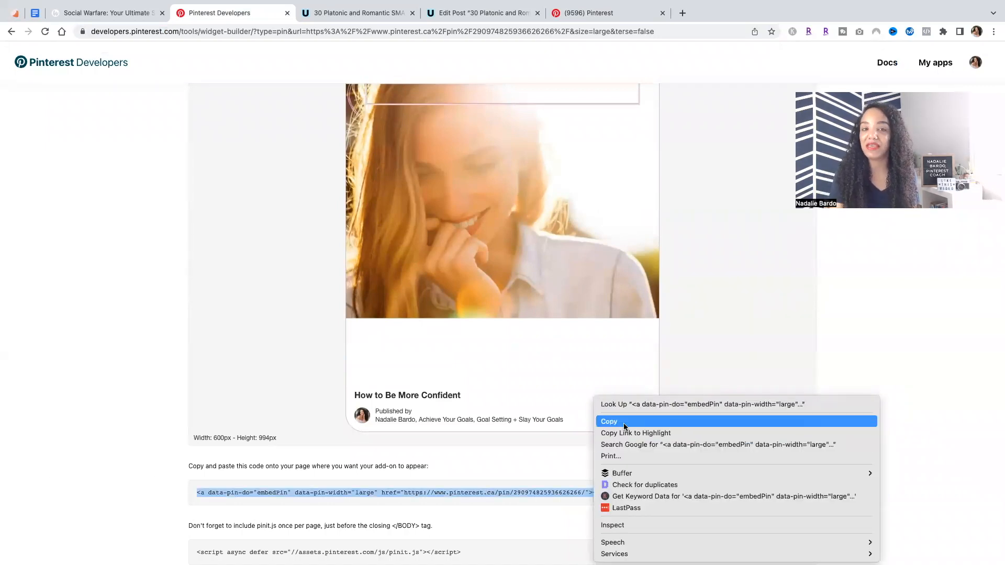
click(609, 422)
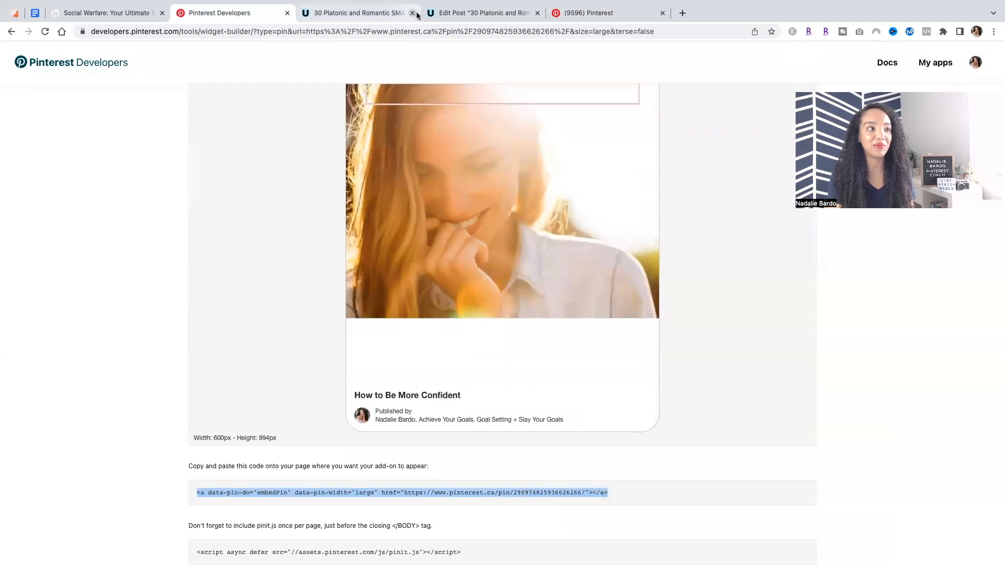
click(477, 13)
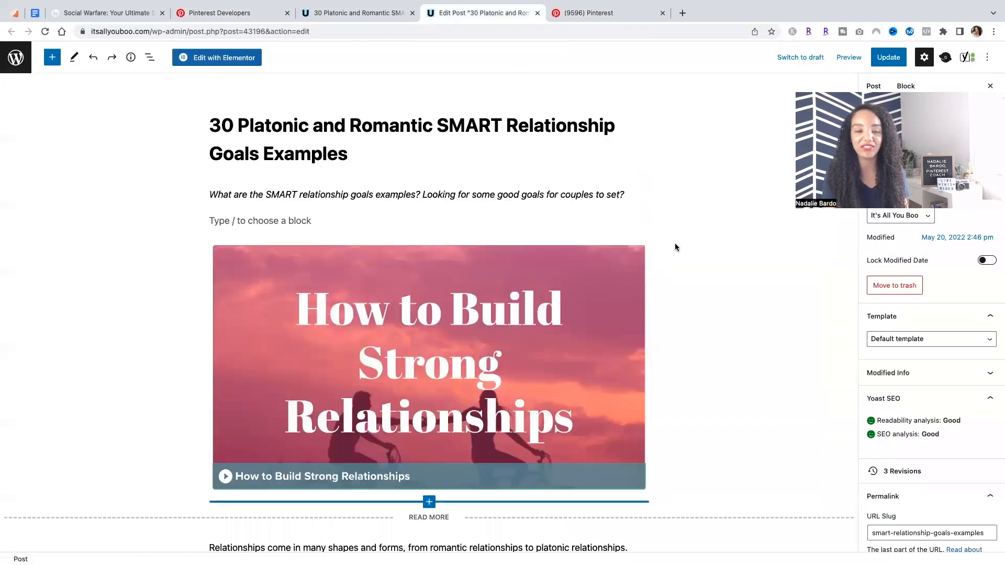
- Convert the empty block under the emotions tip into a Code block
scroll(down, 3)
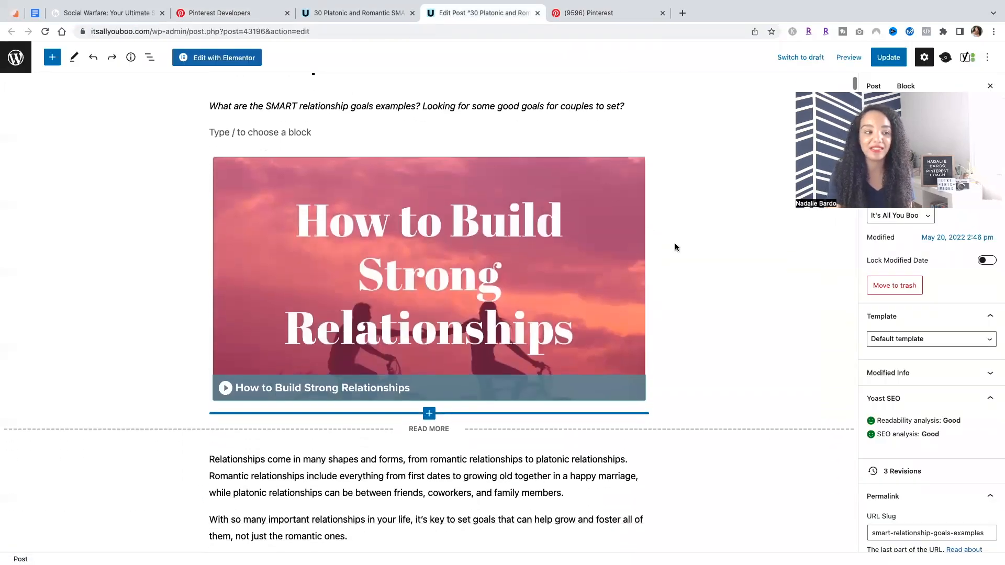
scroll(down, 3)
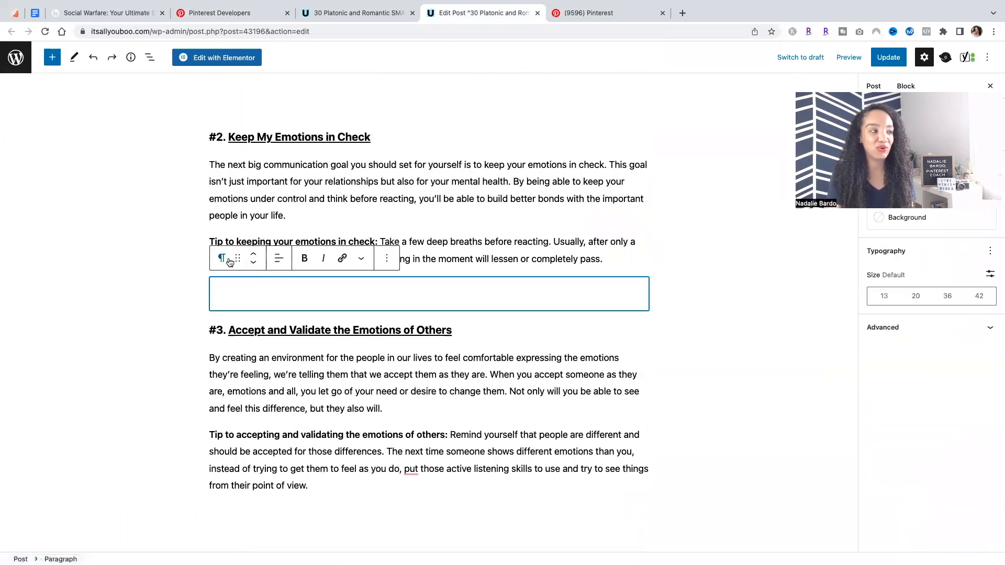
click(221, 258)
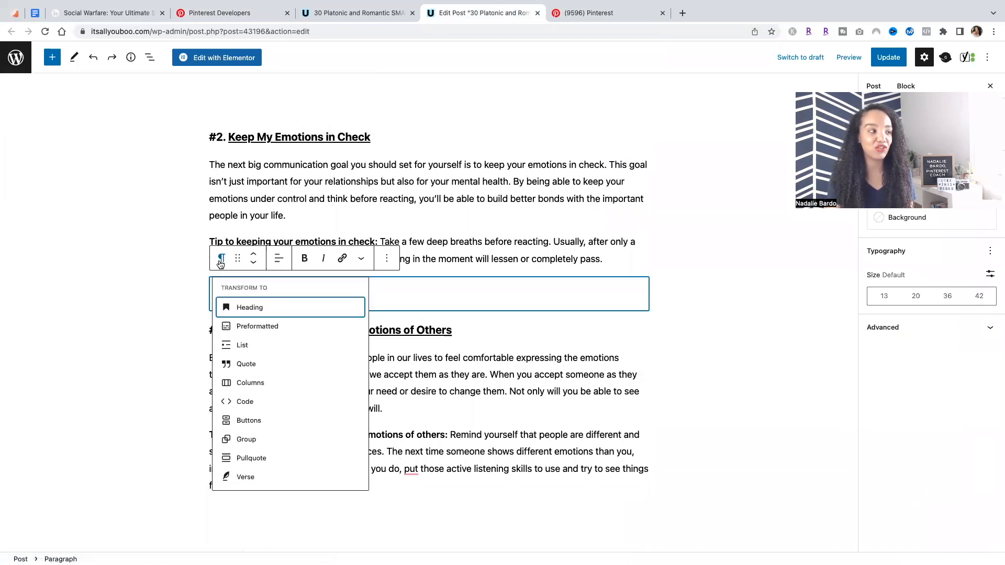
mouse_move(245, 401)
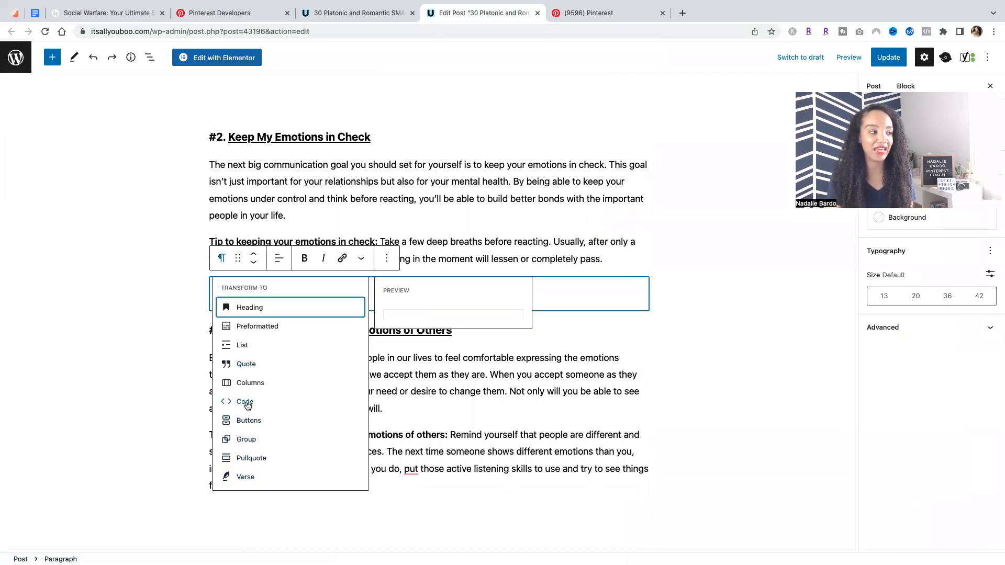
click(244, 402)
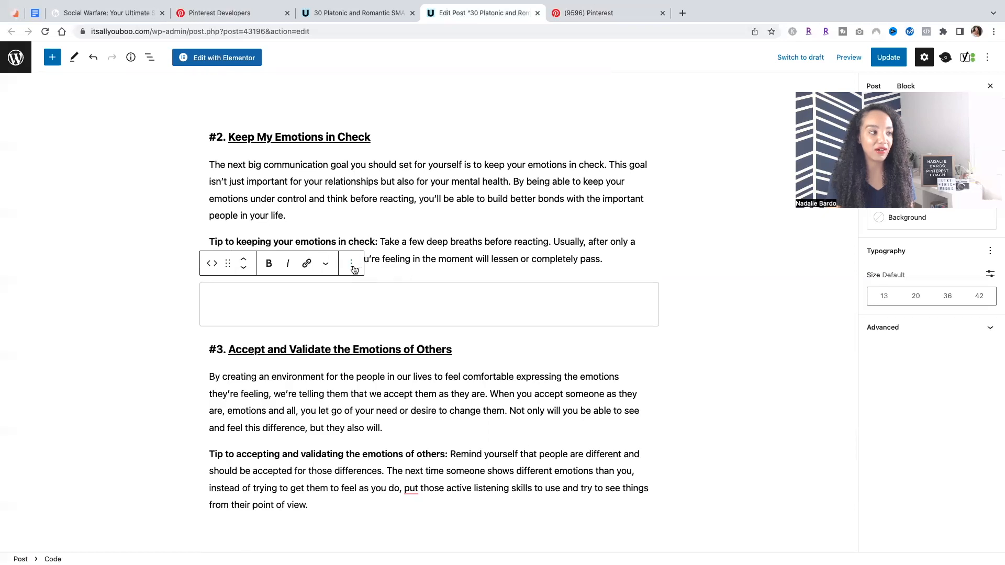
- Edit the block as HTML and paste the large embedPin anchor code for the Pinterest pin
click(351, 264)
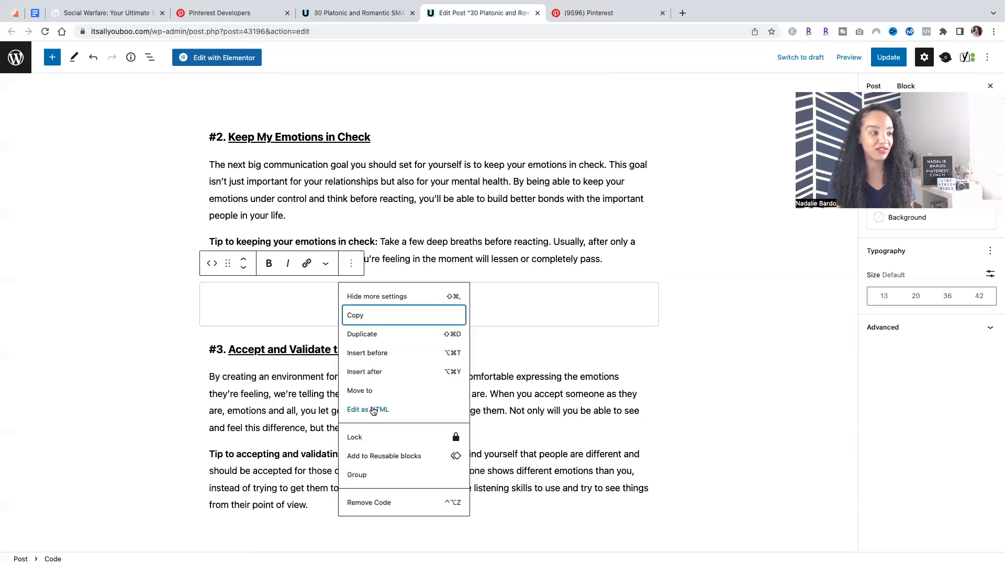
click(367, 409)
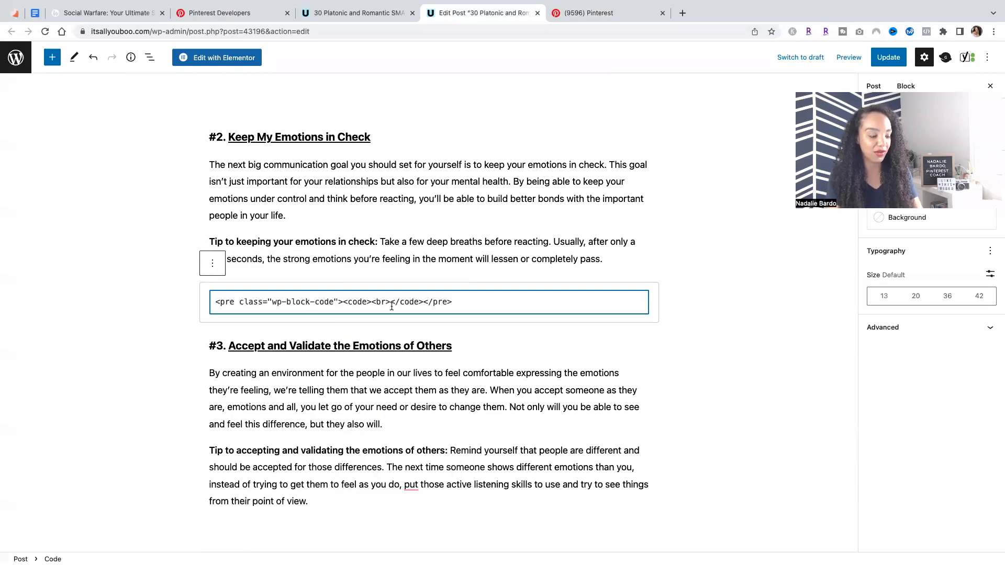
text(<a data-pin-do="embedPin" data-pin-width="large" href="https://www.pinterest.ca/pin/290974825936626266/"></a>)
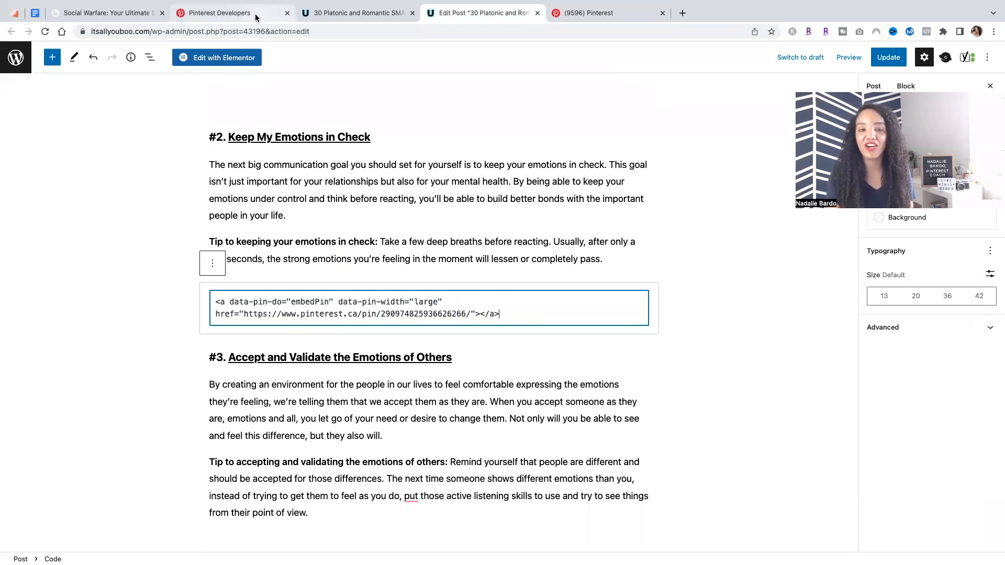
- Copy the pinit.js script line from the widget builder and return to the WordPress editor
click(214, 12)
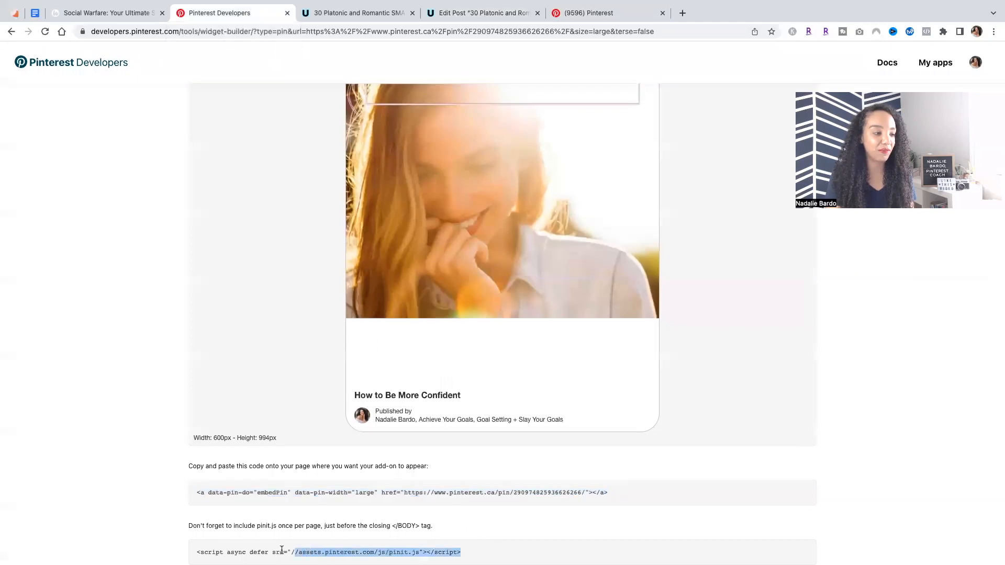
right_click(327, 552)
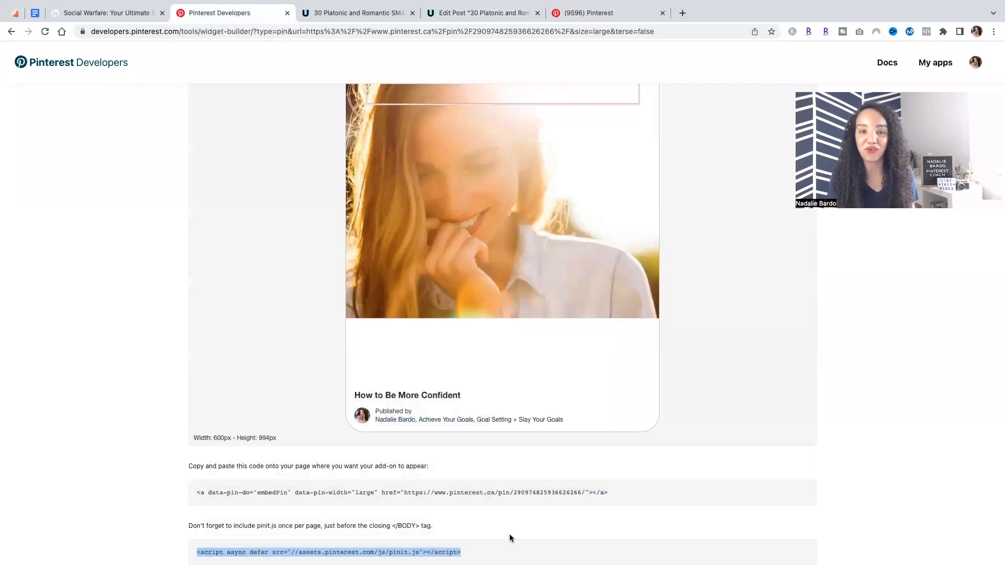
click(477, 13)
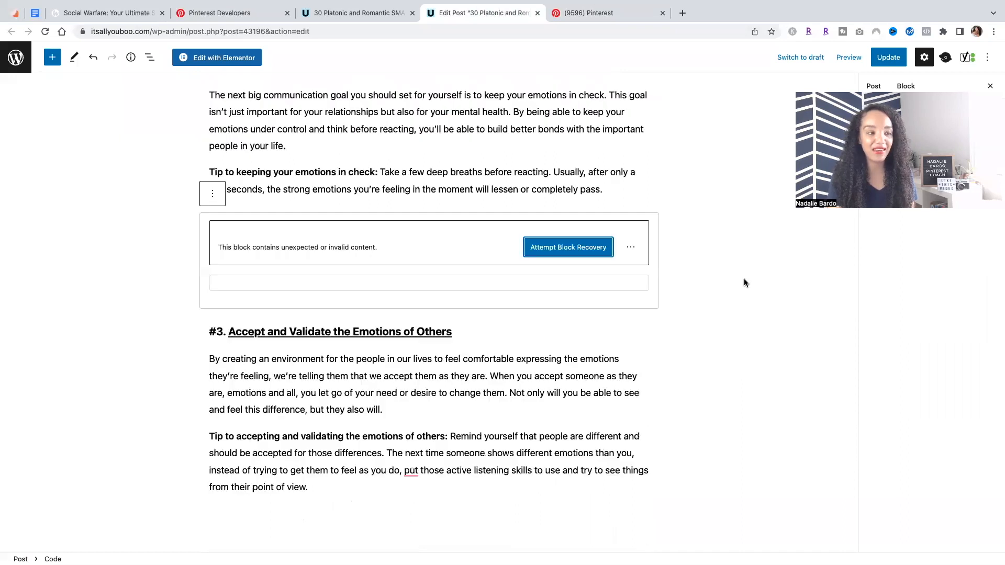
- Paste the pinit.js script tag into the post's Body Scripts field and update the post
scroll(down, 3)
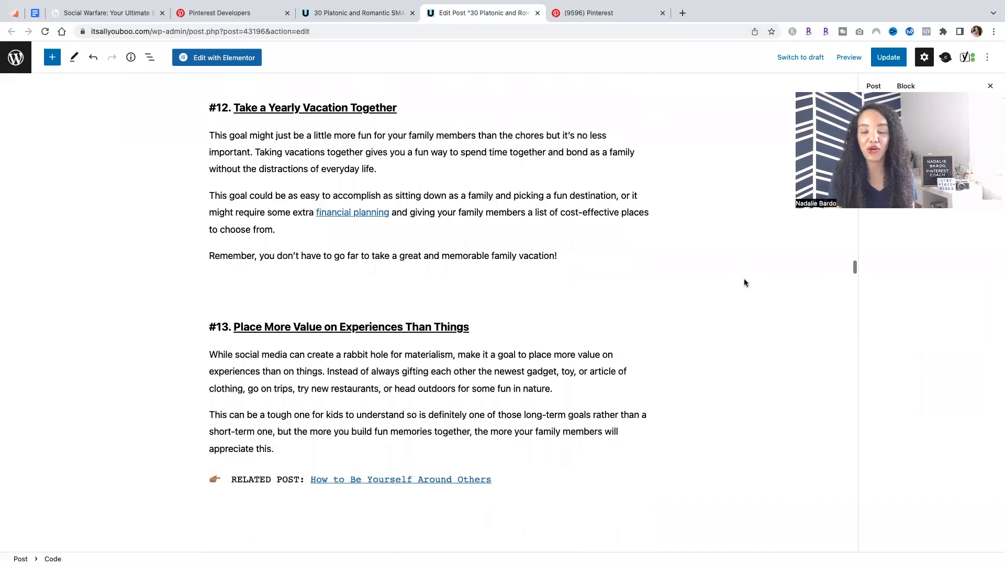
scroll(down, 3)
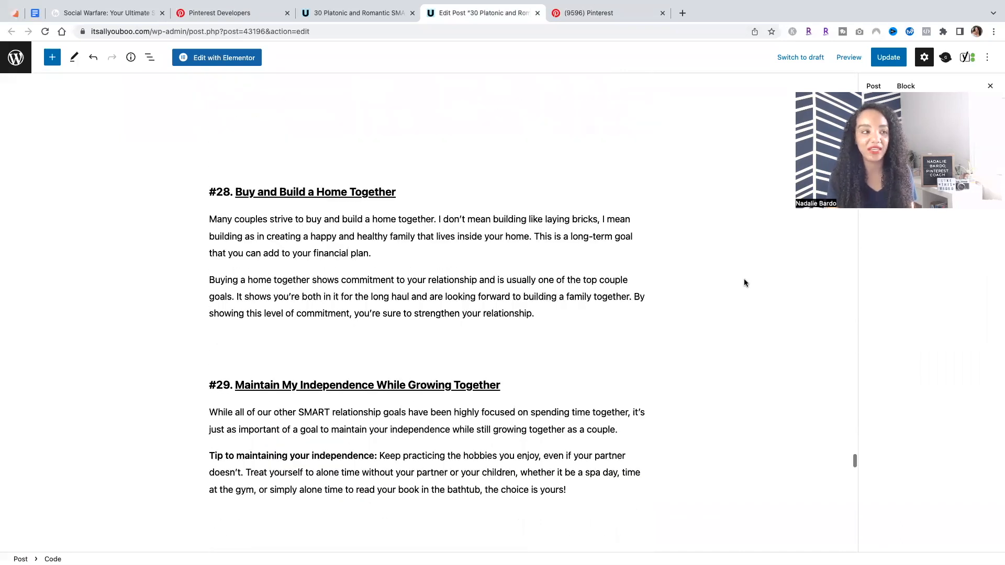
scroll(down, 3)
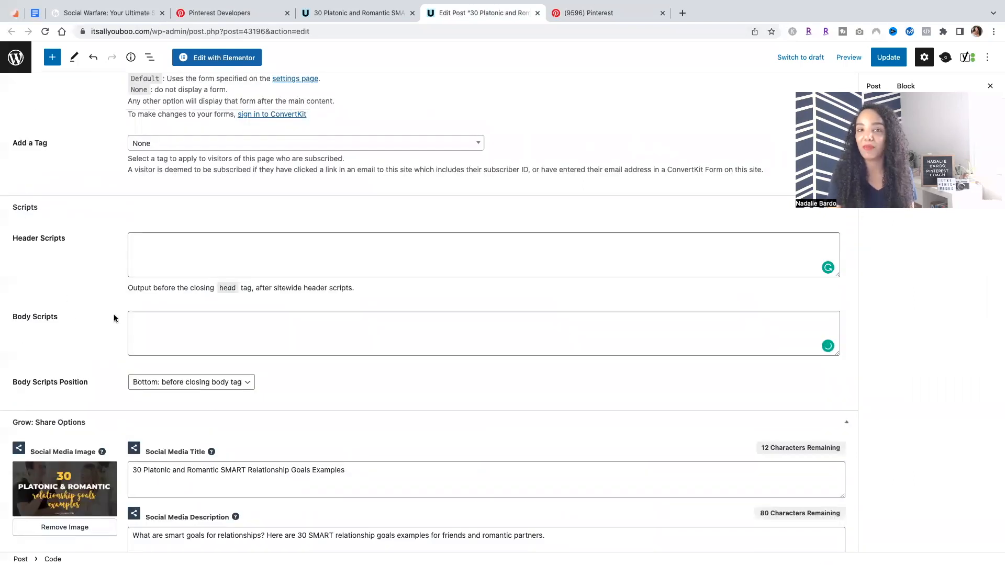
text(<script async defer src="//assets.pinterest.com/js/pinit.js"></script>)
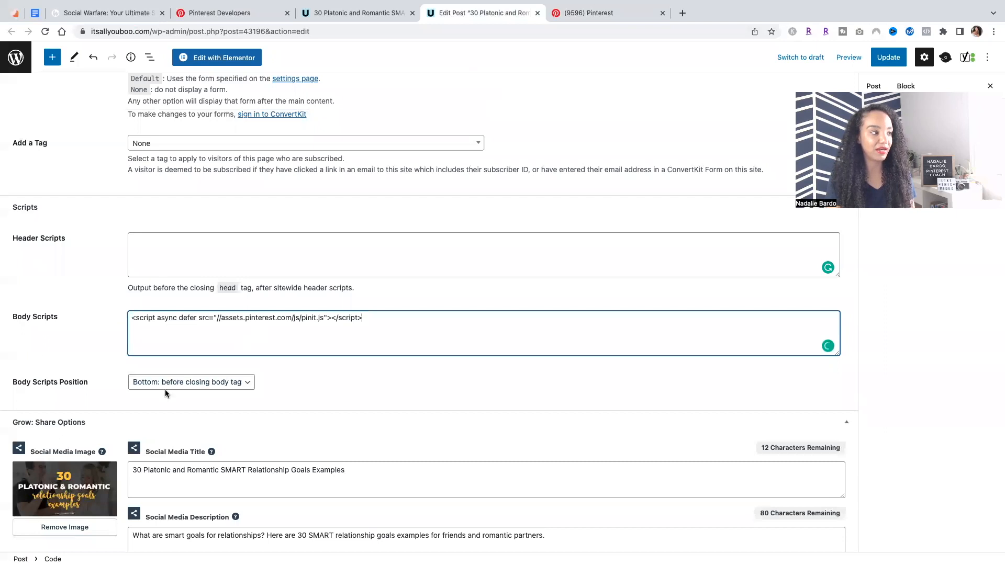
mouse_move(267, 372)
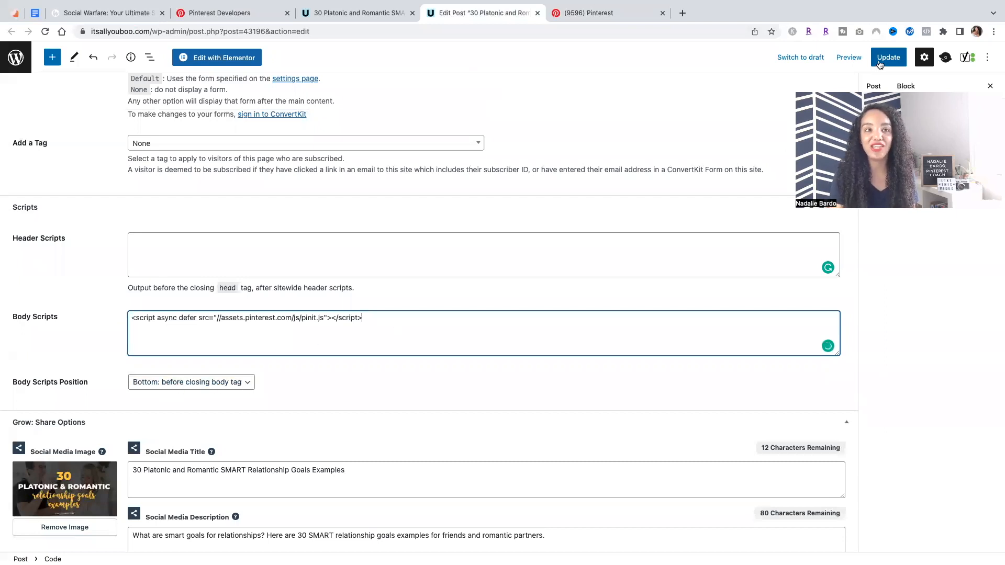
click(848, 57)
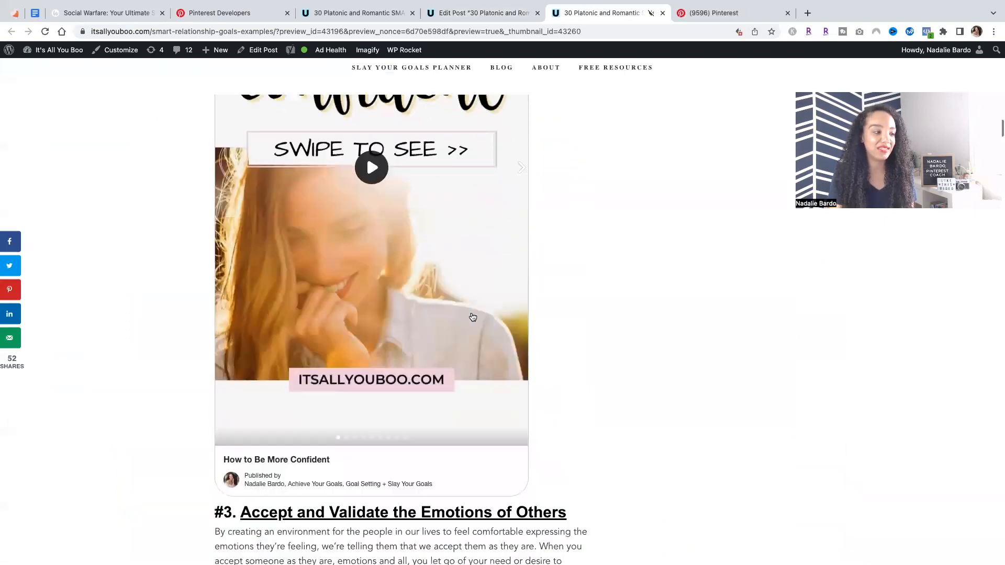
- Check the embedded idea pin's slides and Save button in the preview, then return to the widget builder
click(519, 167)
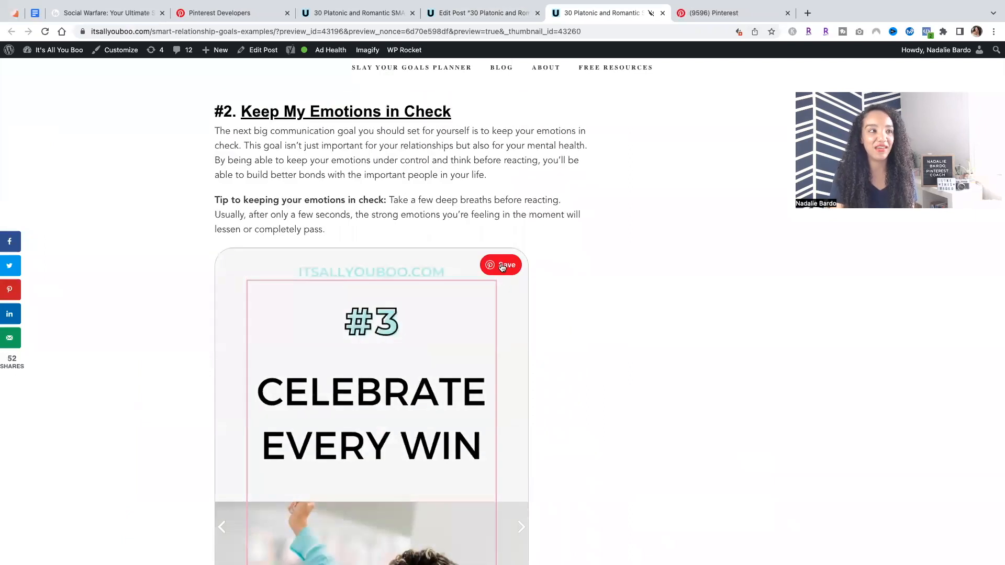
scroll(down, 3)
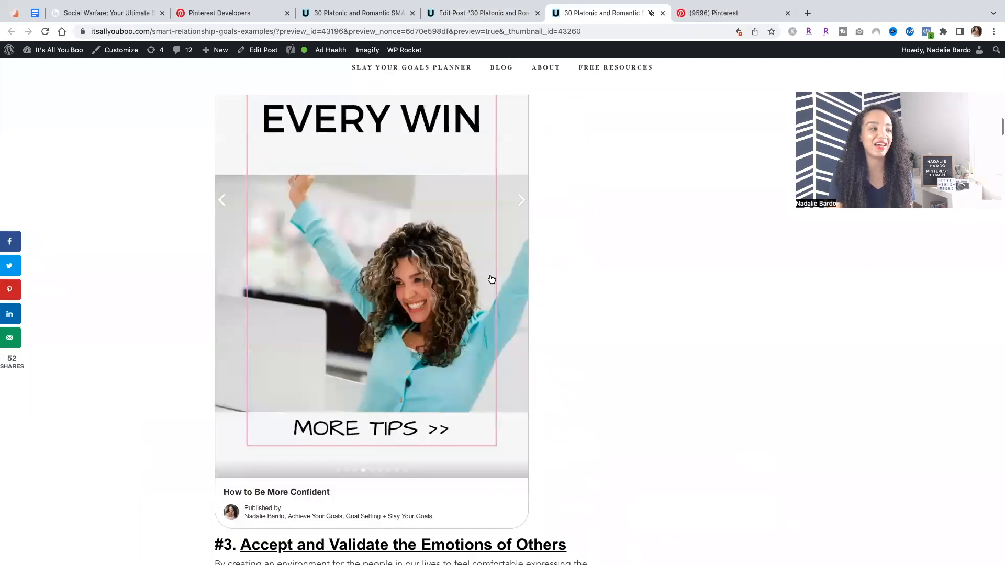
scroll(down, 3)
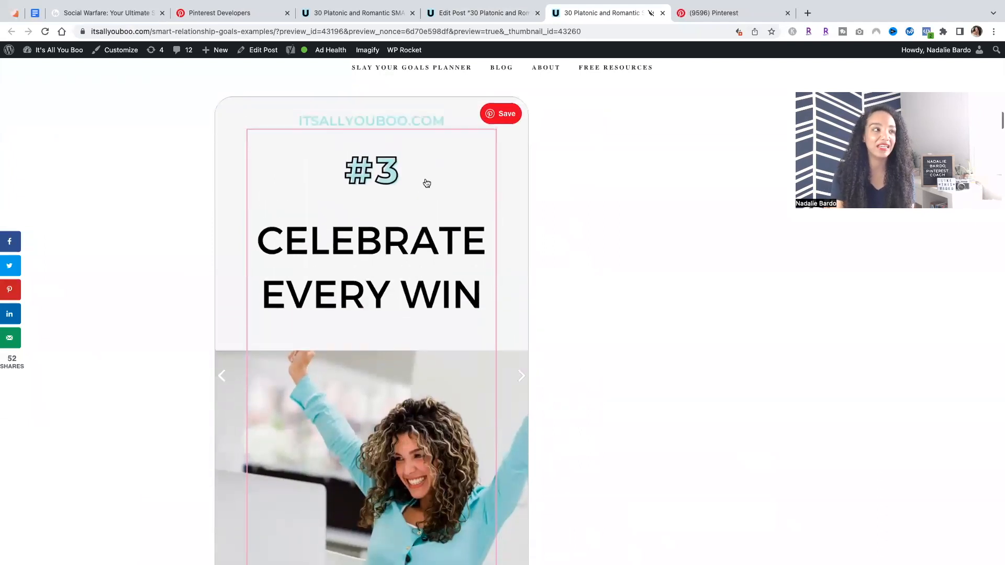
click(217, 13)
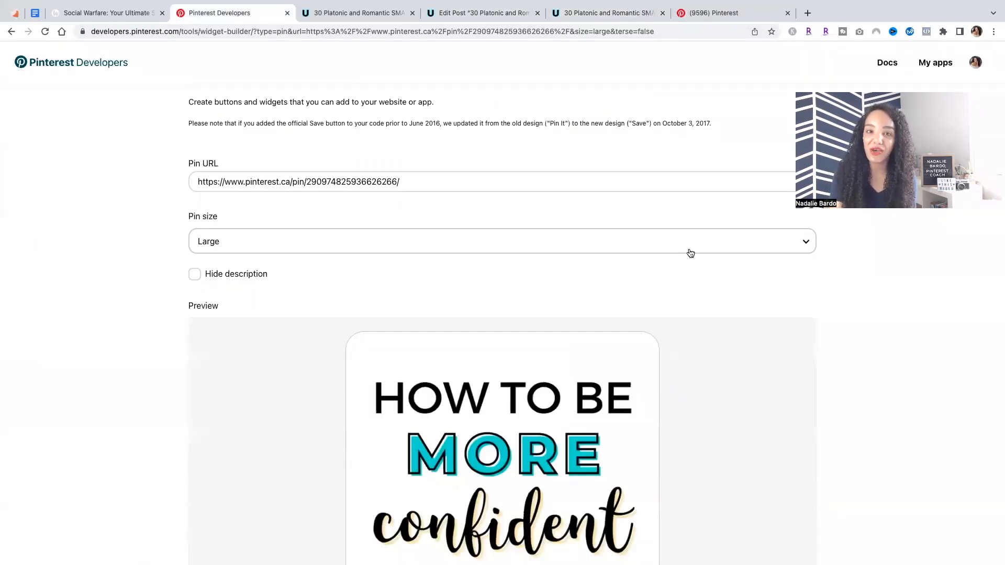
scroll(up, 3)
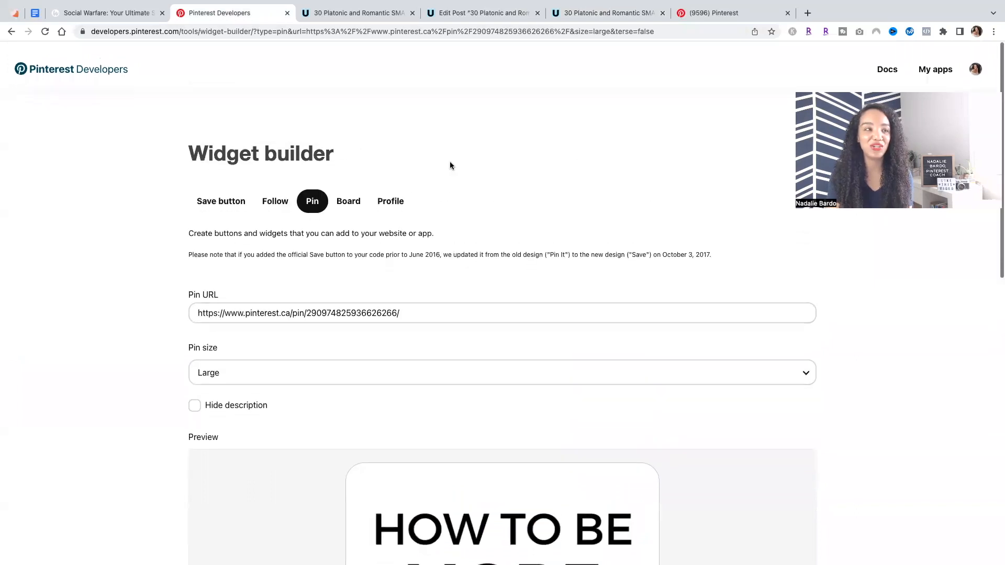
click(349, 201)
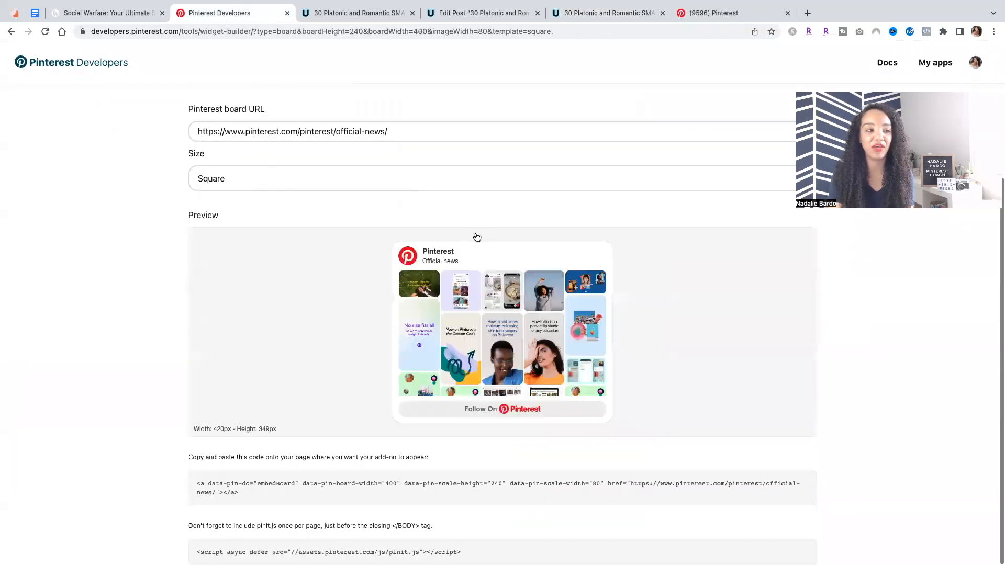
click(390, 194)
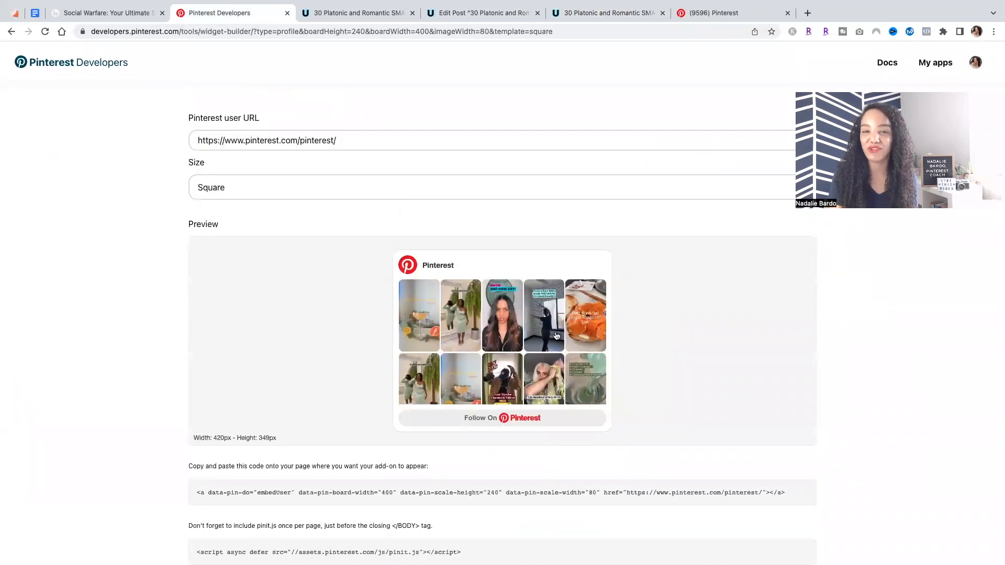
text(https://www.pinterest.com/nadaliebardo/)
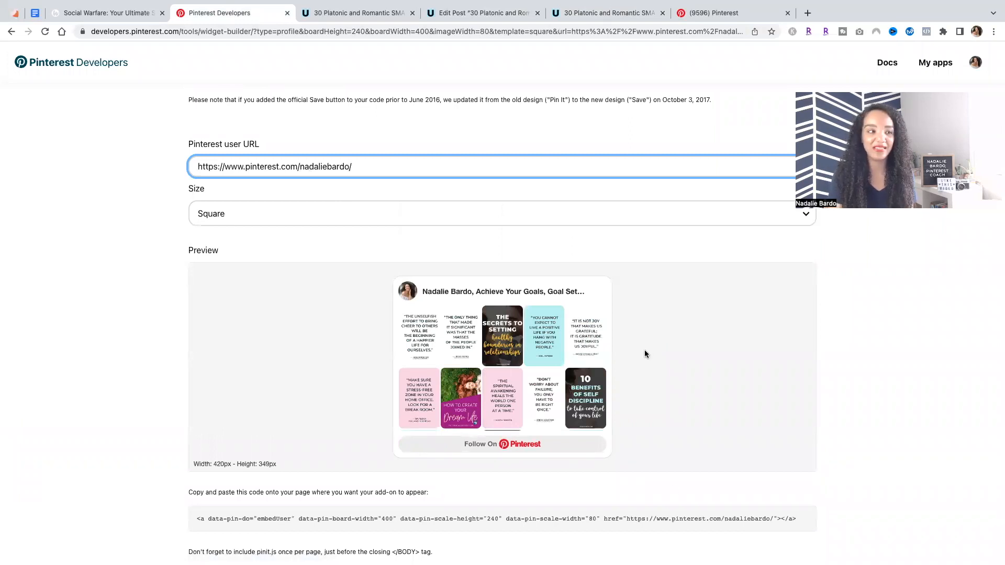
- Copy the profile widget embed code and switch back to WordPress
right_click(497, 518)
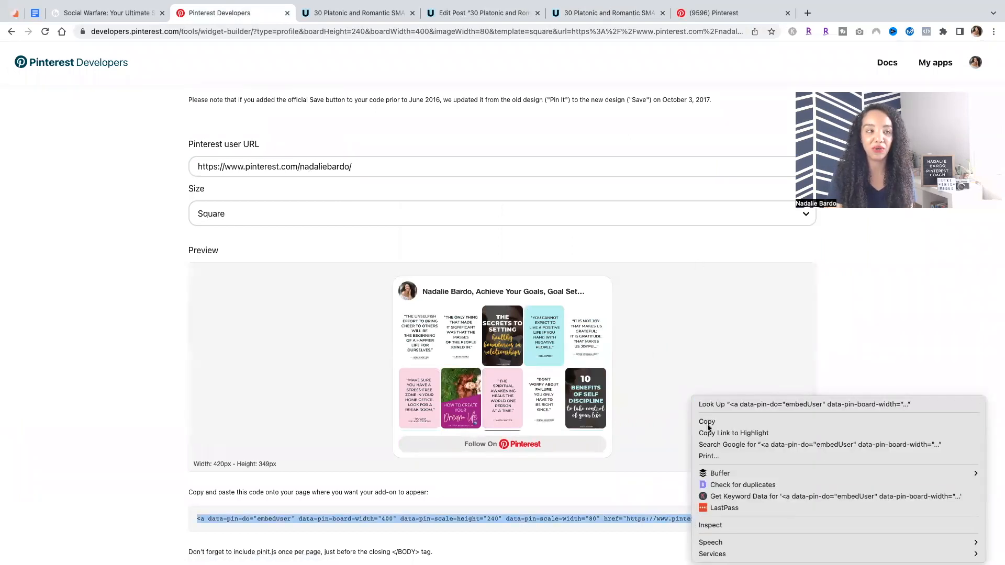
click(477, 13)
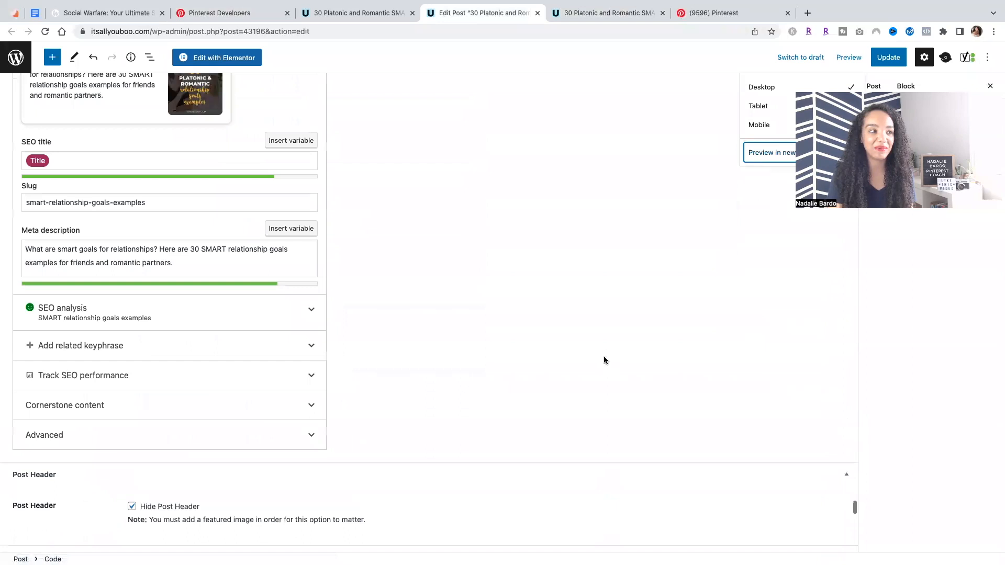